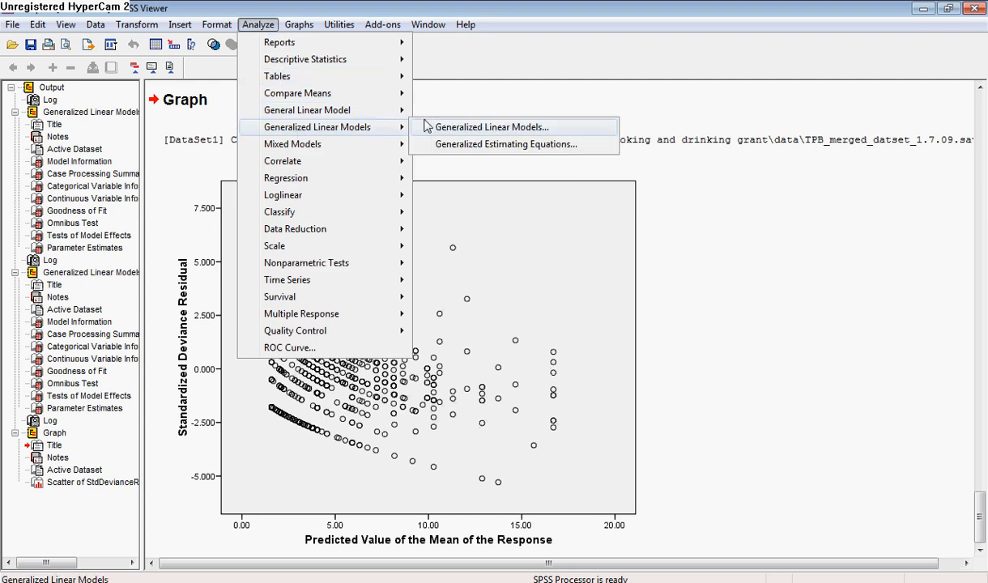
# - Start a generalized linear model and choose the negative binomial distribution with log link
pyautogui.click(489, 126)
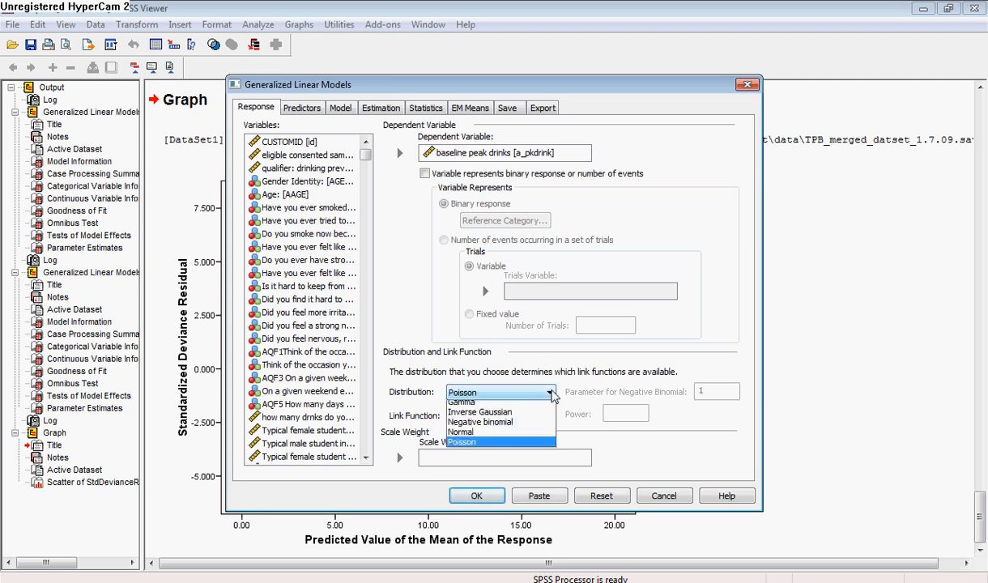
pyautogui.moveTo(463, 405)
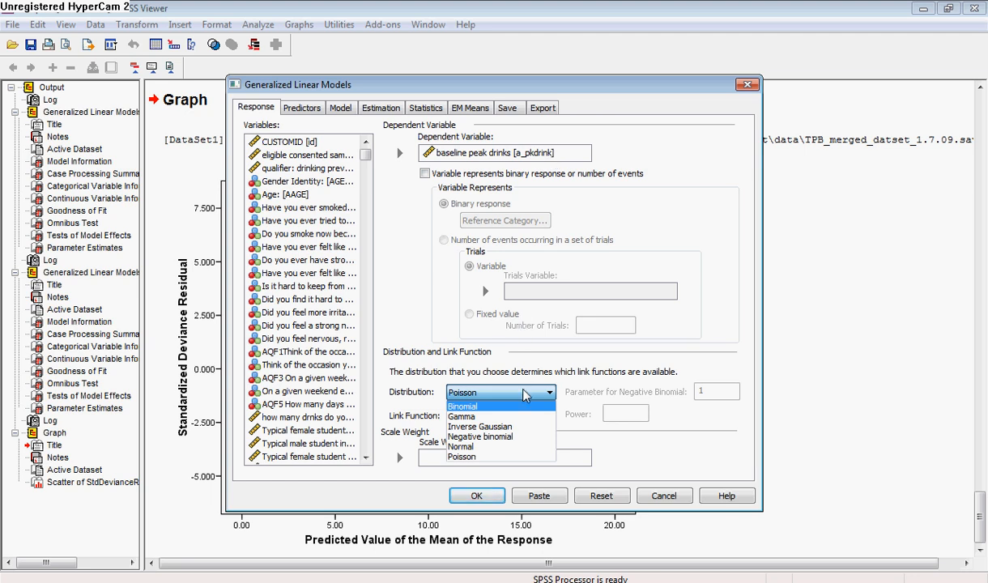
pyautogui.moveTo(480, 437)
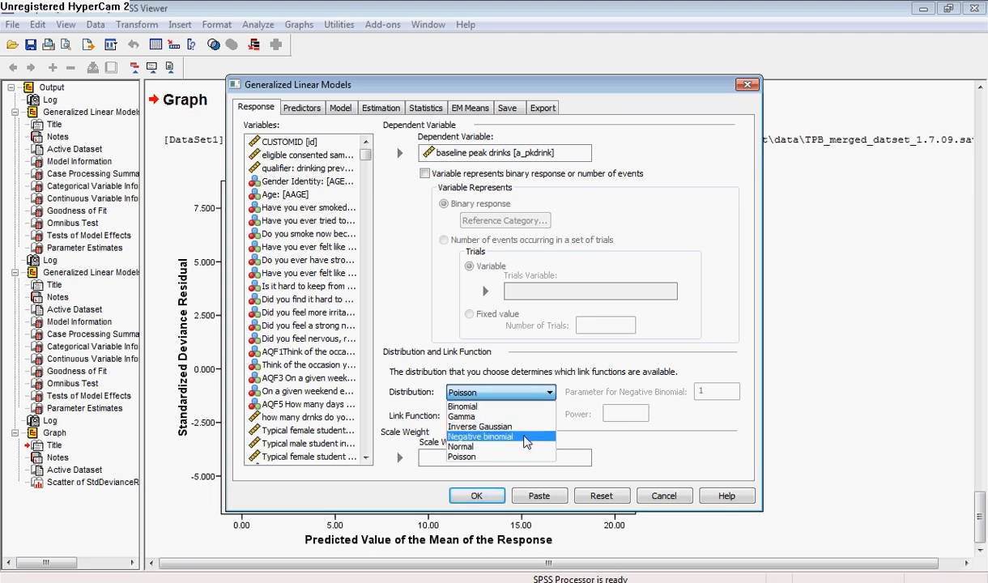
pyautogui.click(481, 437)
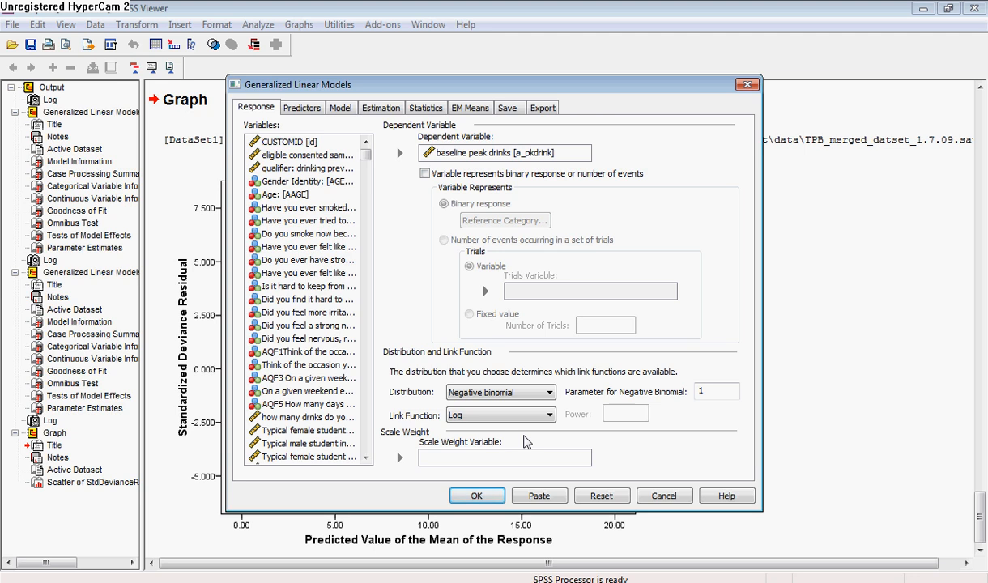
pyautogui.moveTo(594, 405)
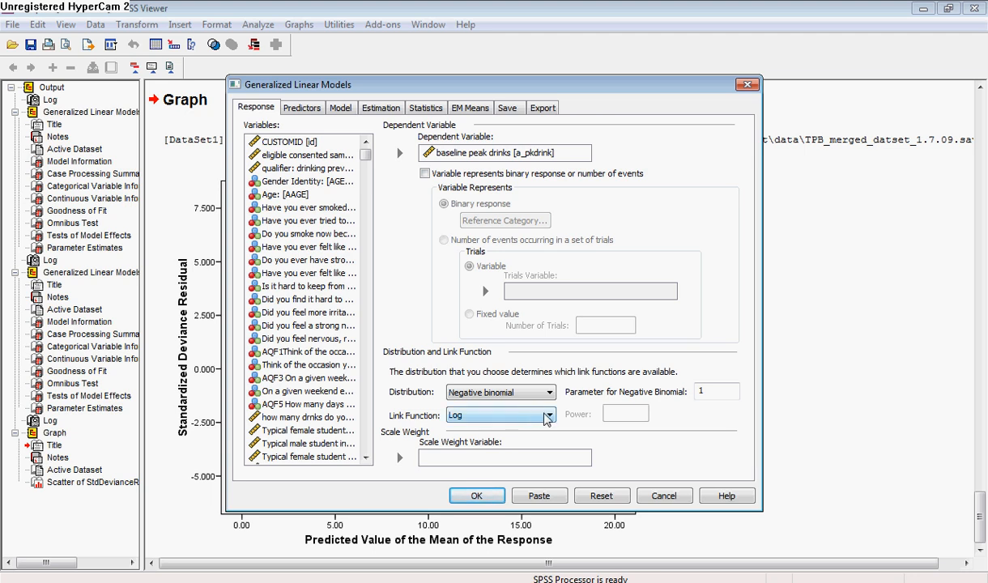
pyautogui.moveTo(476, 418)
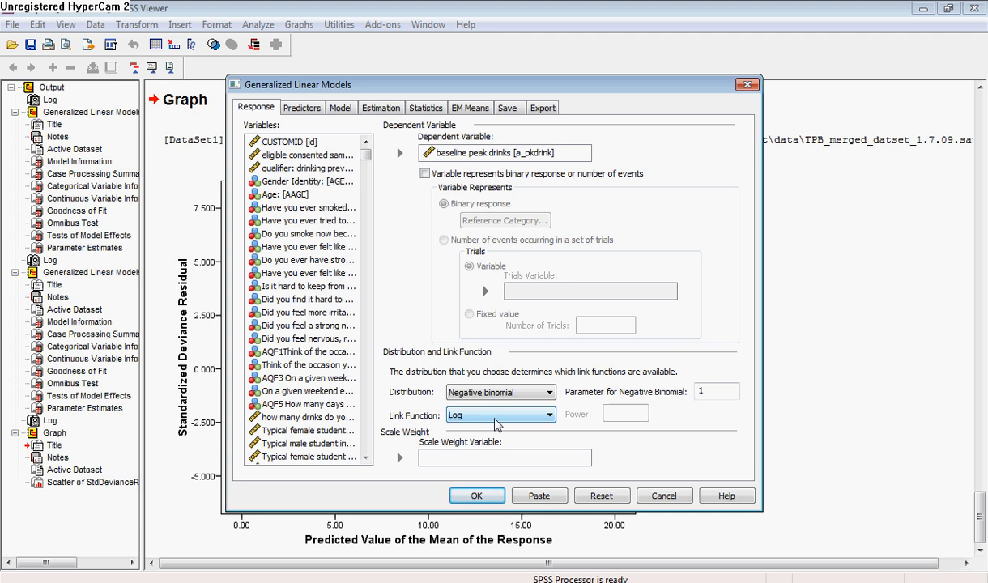
pyautogui.moveTo(518, 426)
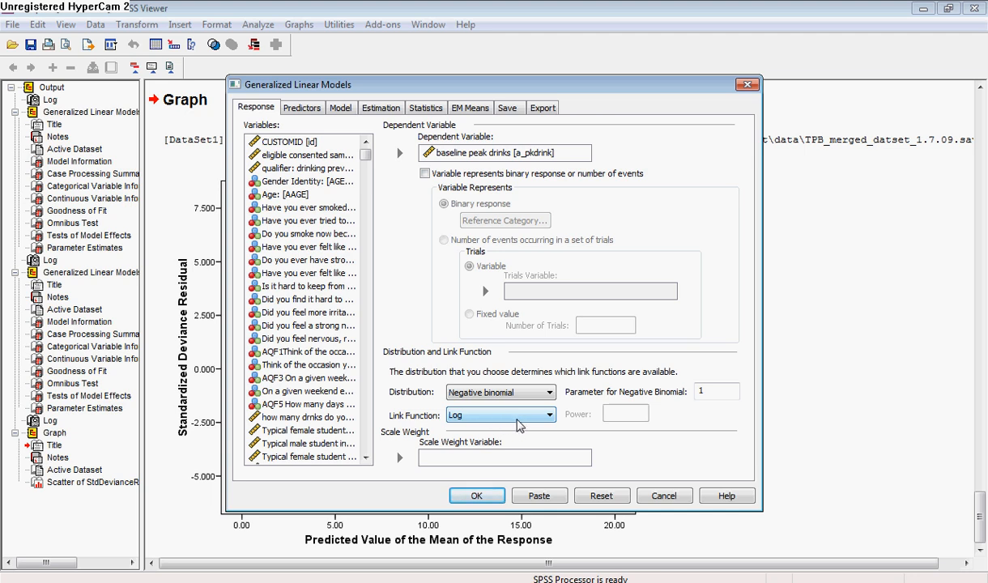
# - Check the Predictors, Model, Estimation, Statistics, EM Means and Save settings, then run the model
pyautogui.click(301, 107)
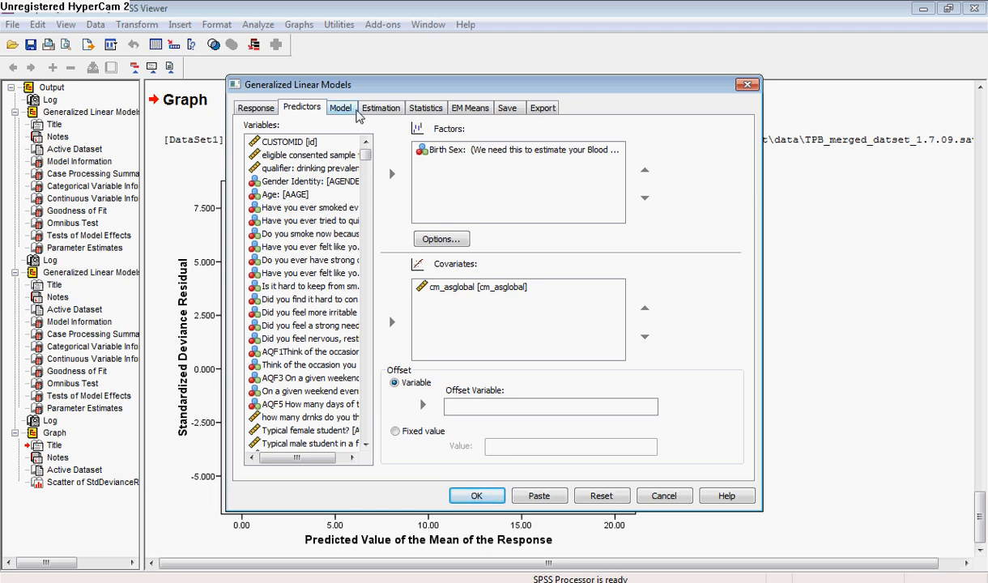
pyautogui.click(340, 107)
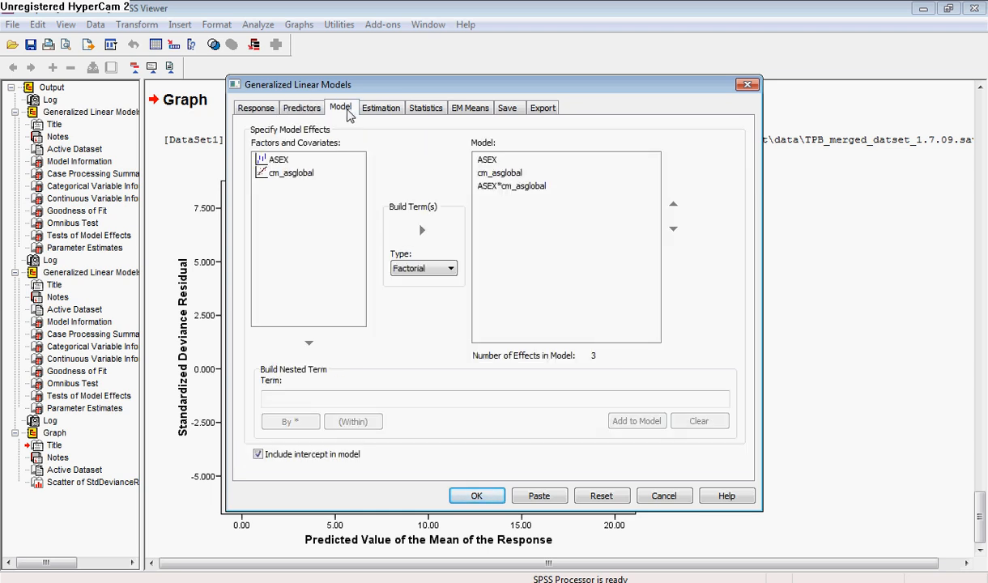
pyautogui.click(380, 107)
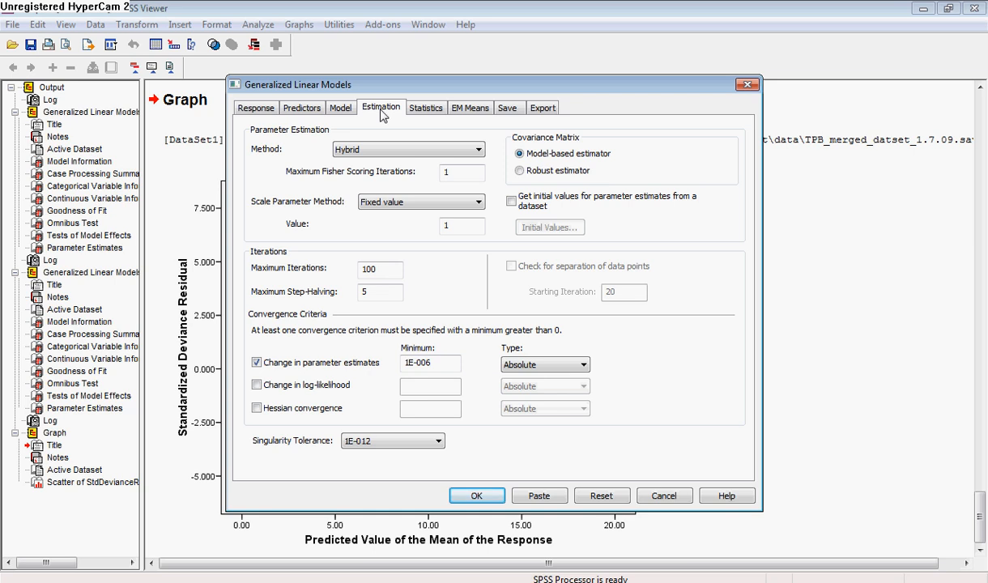
pyautogui.click(426, 107)
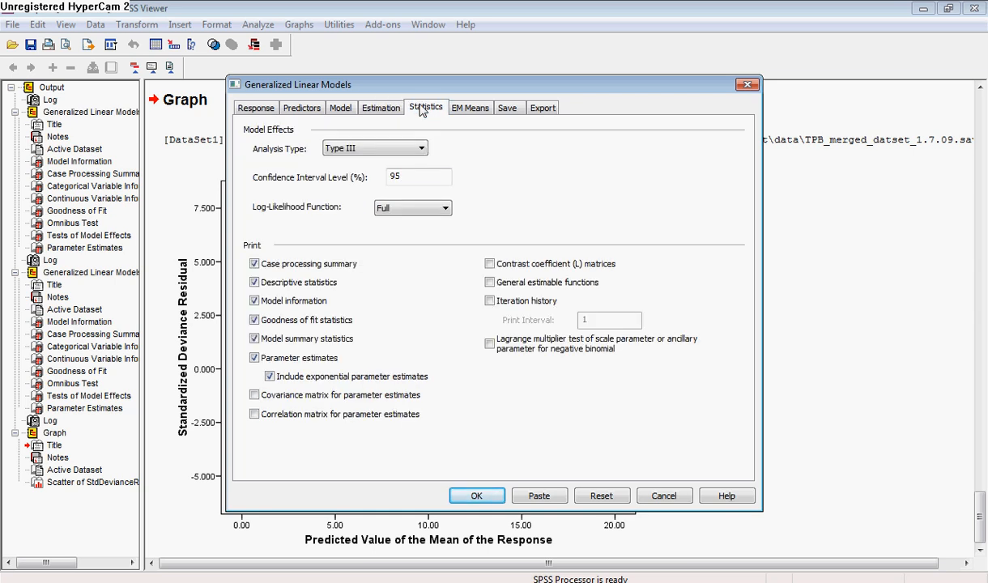
pyautogui.click(471, 107)
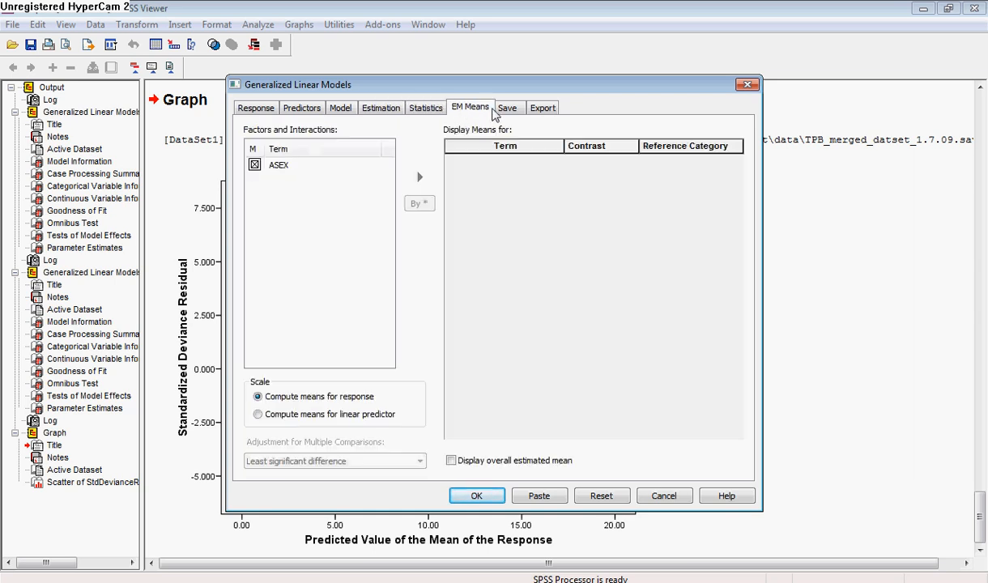
pyautogui.click(509, 106)
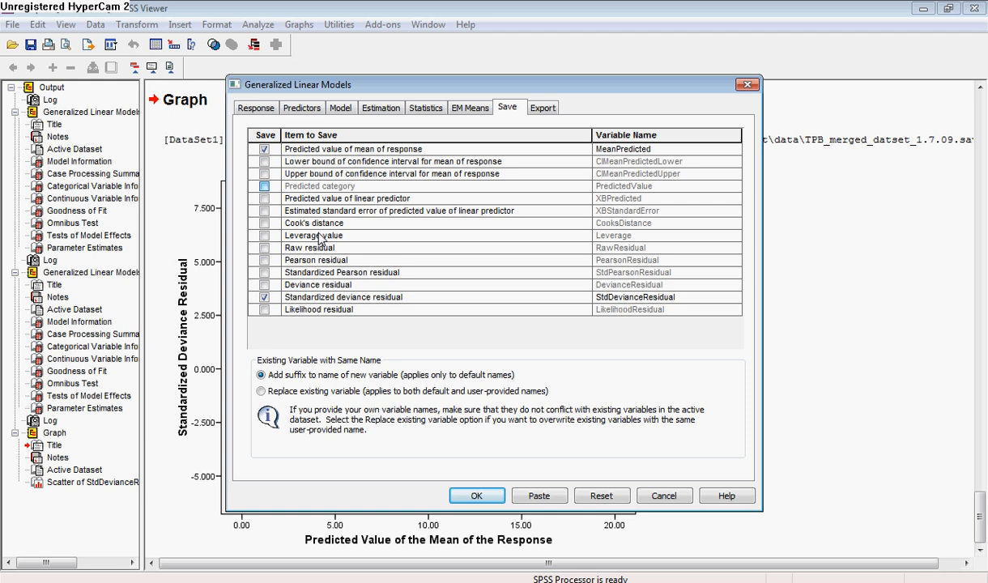
pyautogui.moveTo(436, 113)
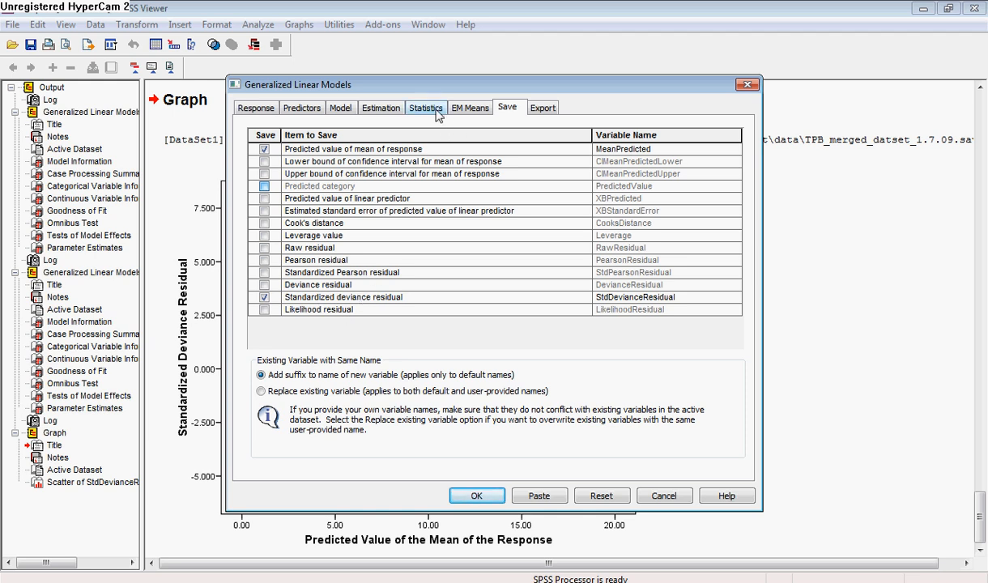
pyautogui.click(426, 107)
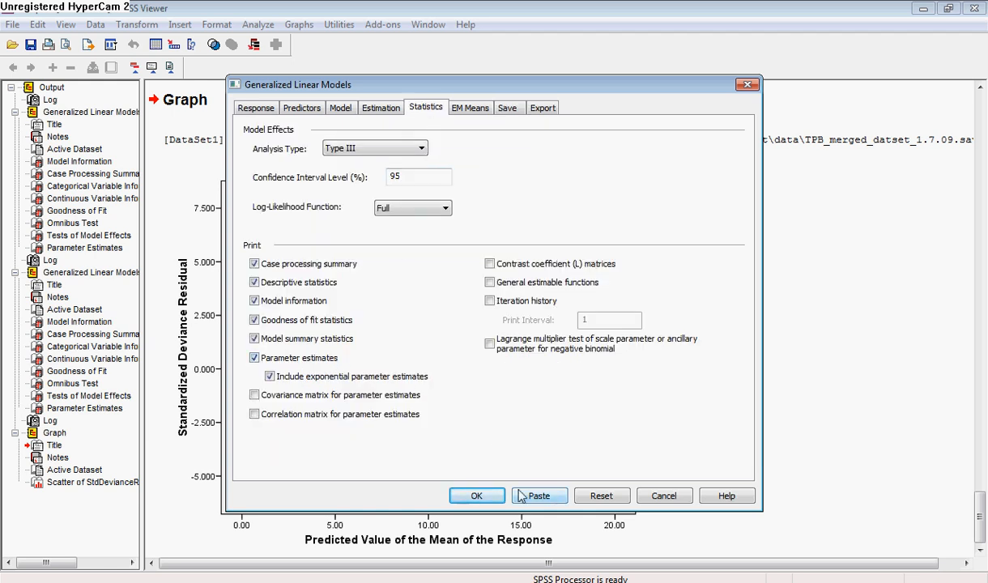
pyautogui.click(476, 496)
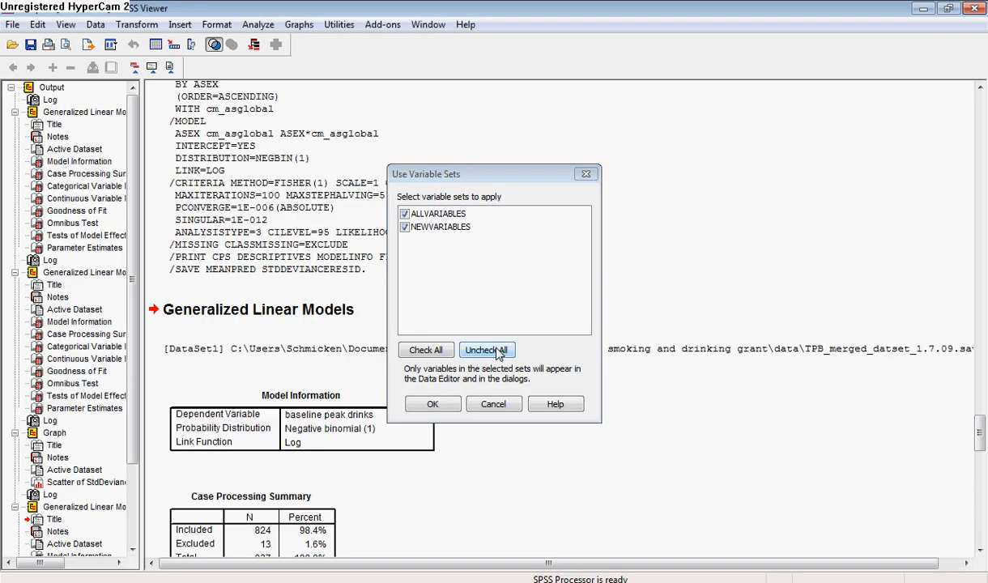
pyautogui.moveTo(513, 410)
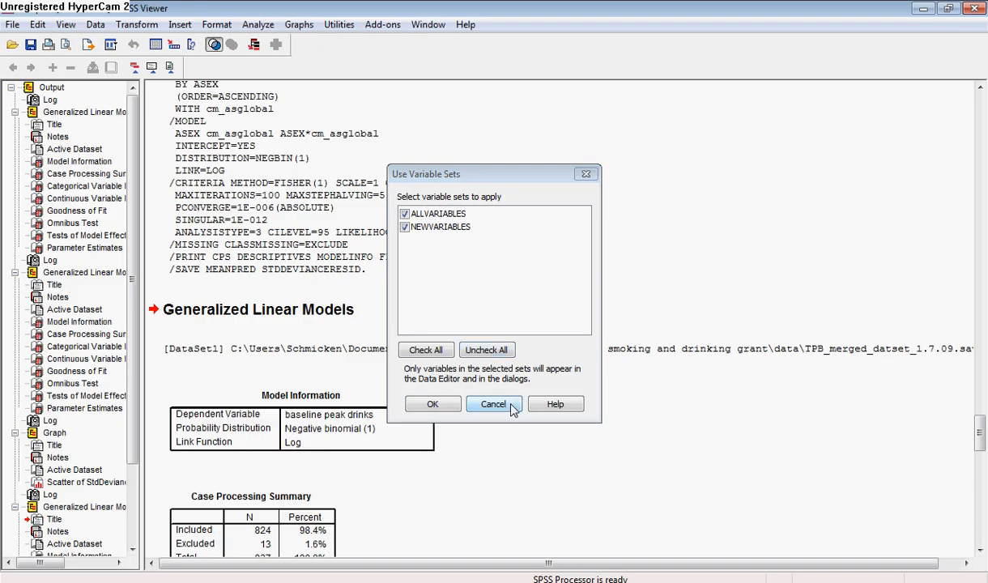
# - Cancel the Use Variable Sets prompt so the new model output shows
pyautogui.click(492, 405)
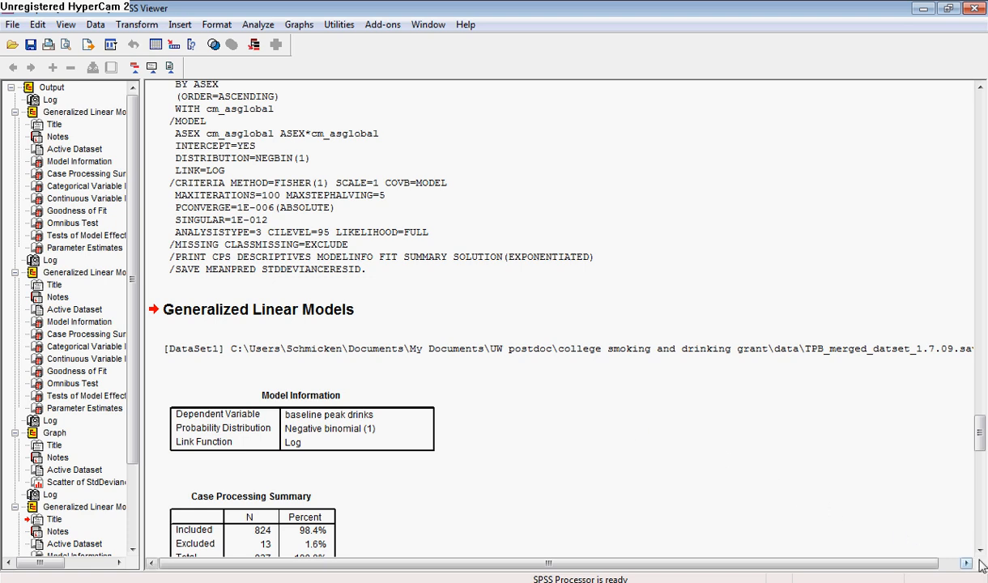
# - Scroll the Viewer to the Goodness of Fit table with deviance 702.522 and value/df .857
pyautogui.scroll(-3)
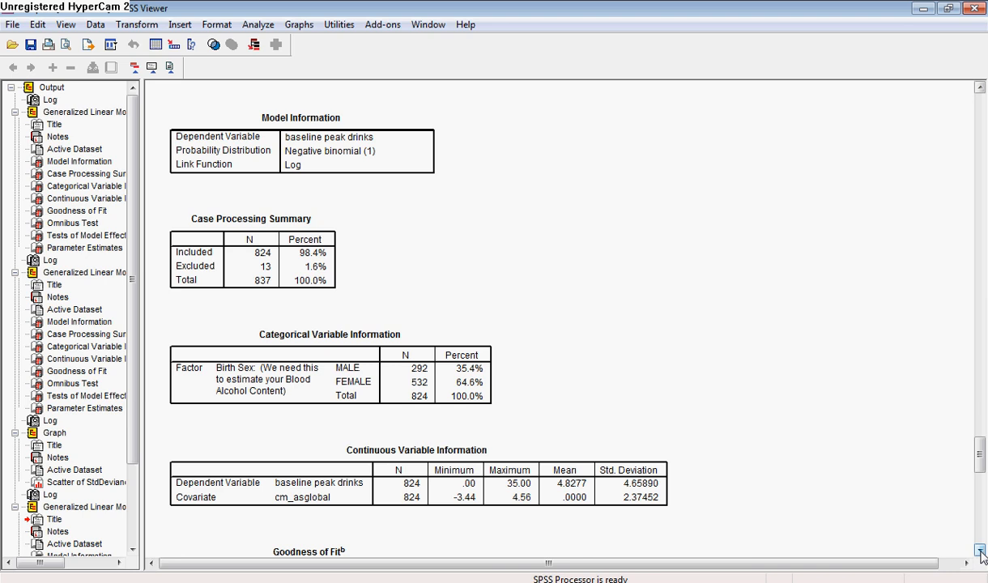
pyautogui.scroll(-3)
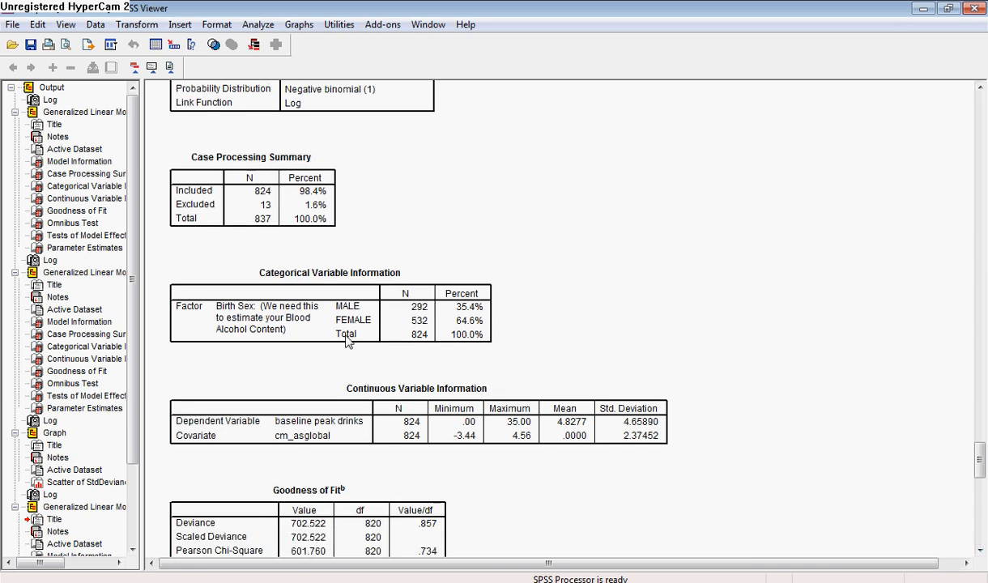
pyautogui.moveTo(878, 454)
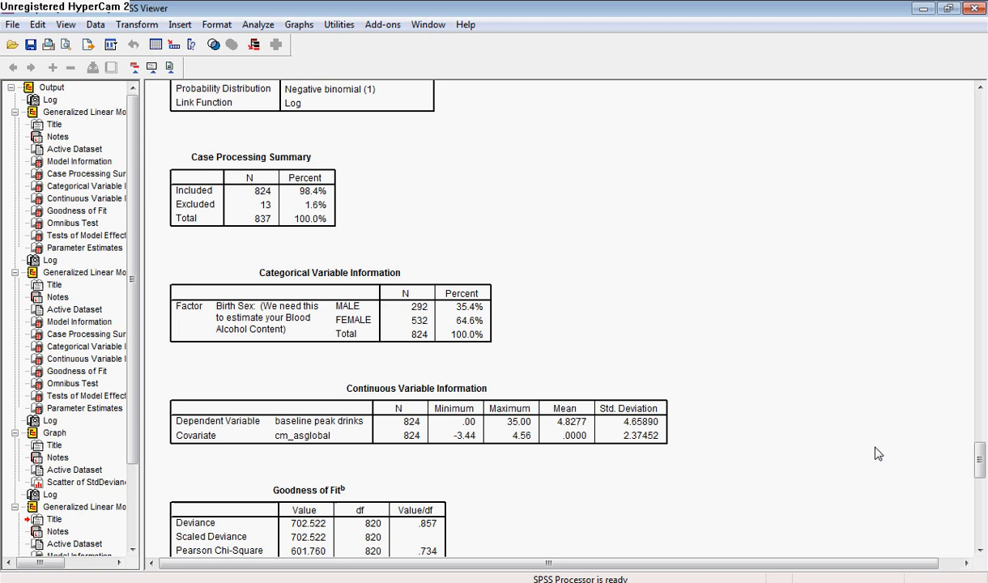
pyautogui.moveTo(873, 460)
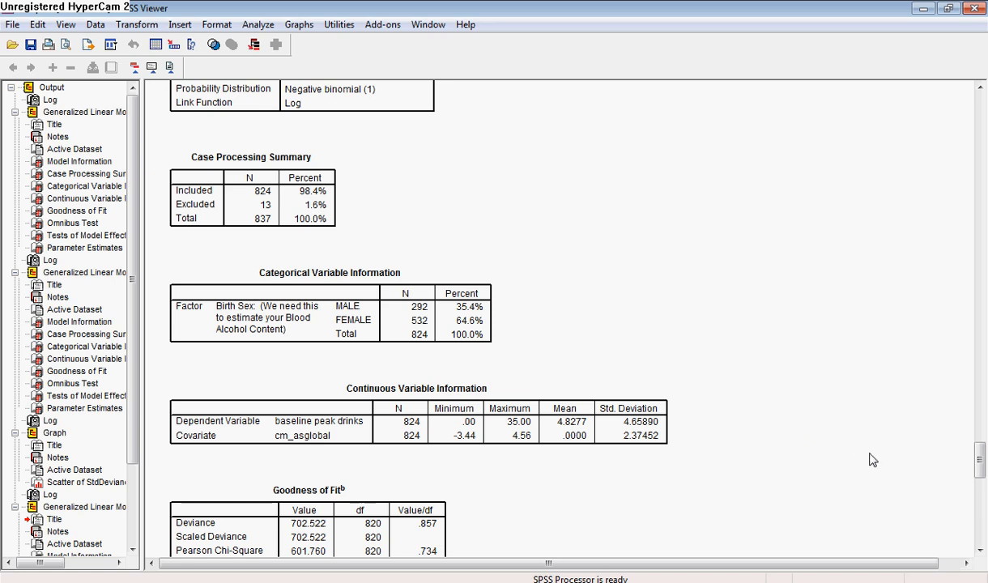
pyautogui.moveTo(434, 378)
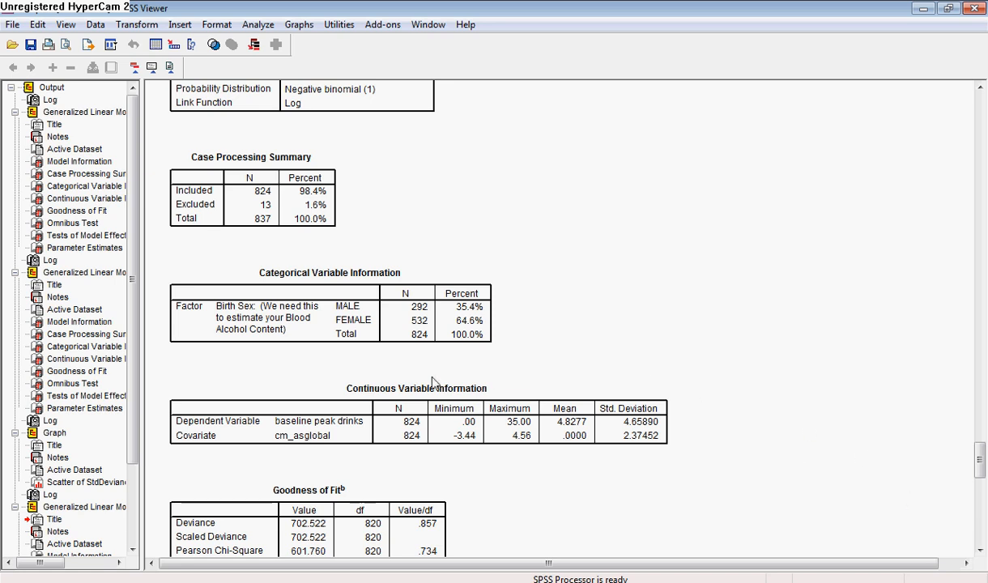
pyautogui.moveTo(777, 515)
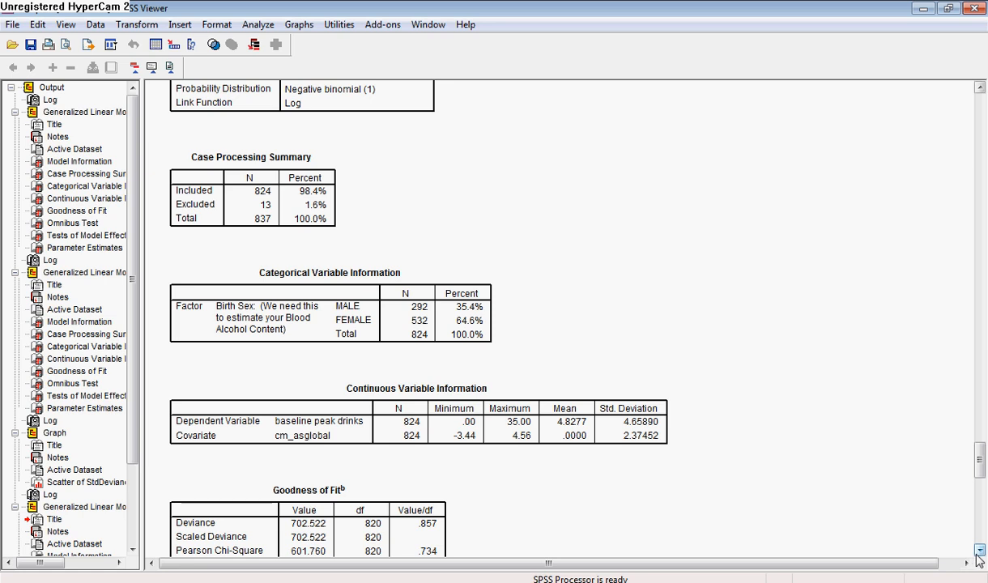
pyautogui.scroll(-3)
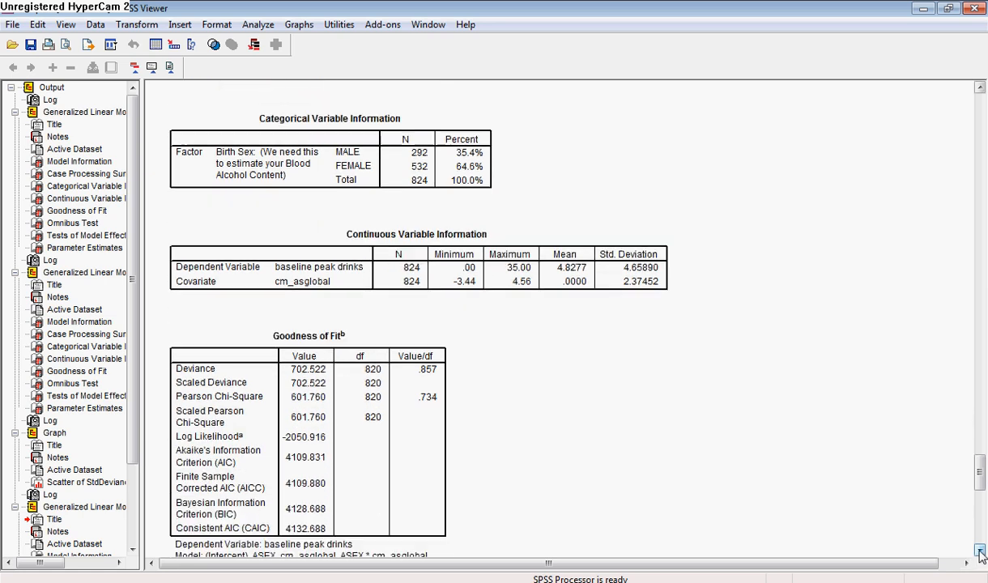
pyautogui.scroll(-3)
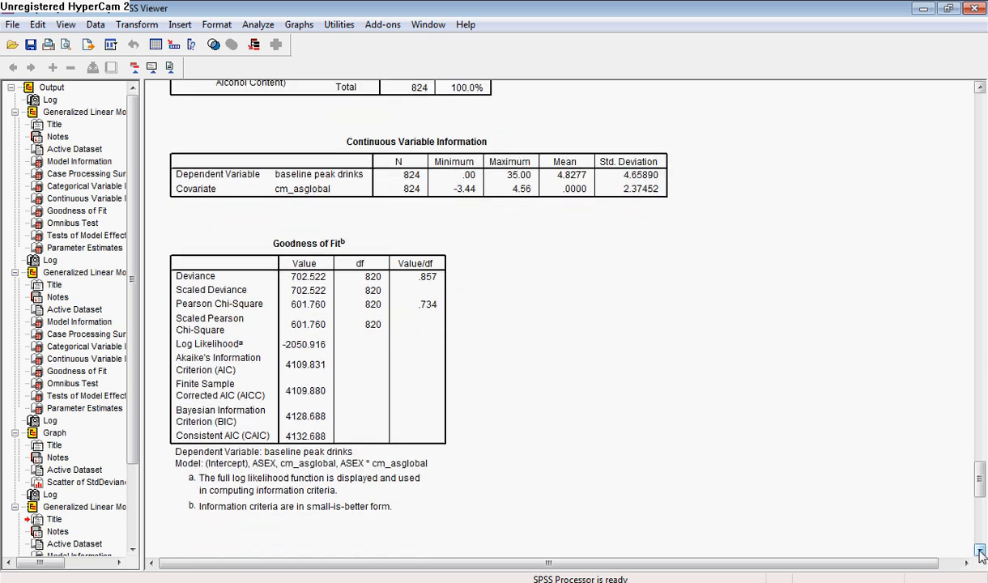
pyautogui.scroll(-3)
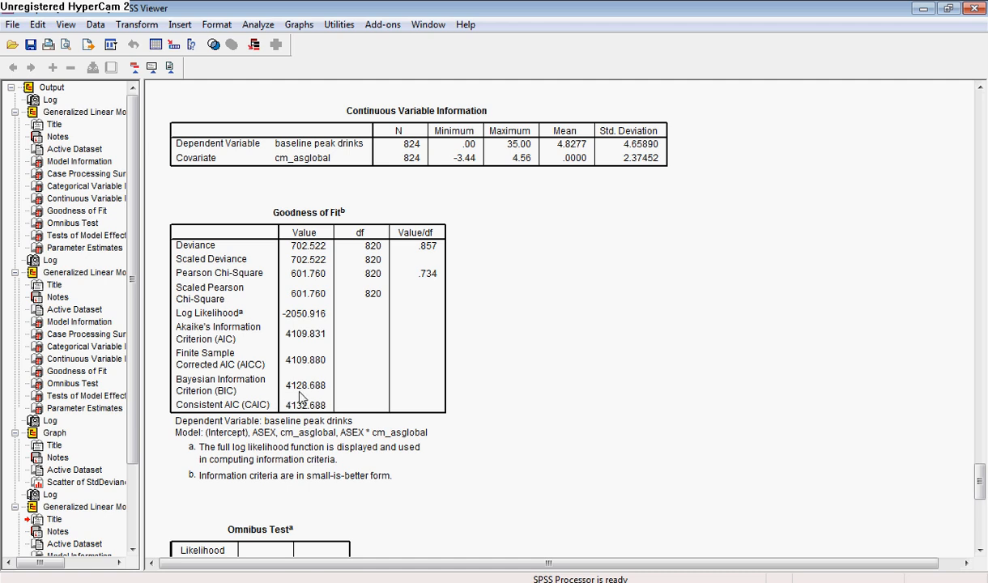
pyautogui.moveTo(322, 398)
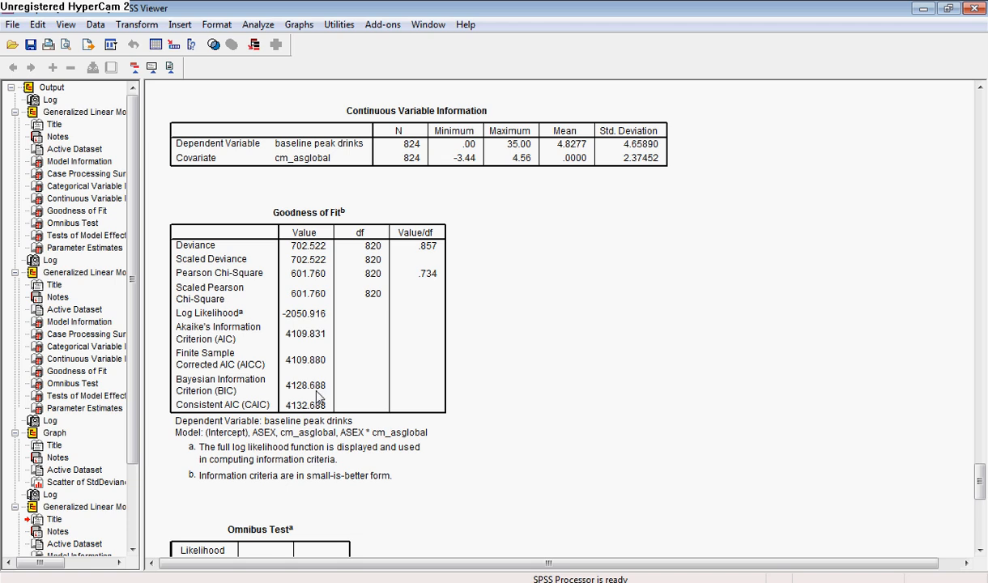
pyautogui.moveTo(332, 395)
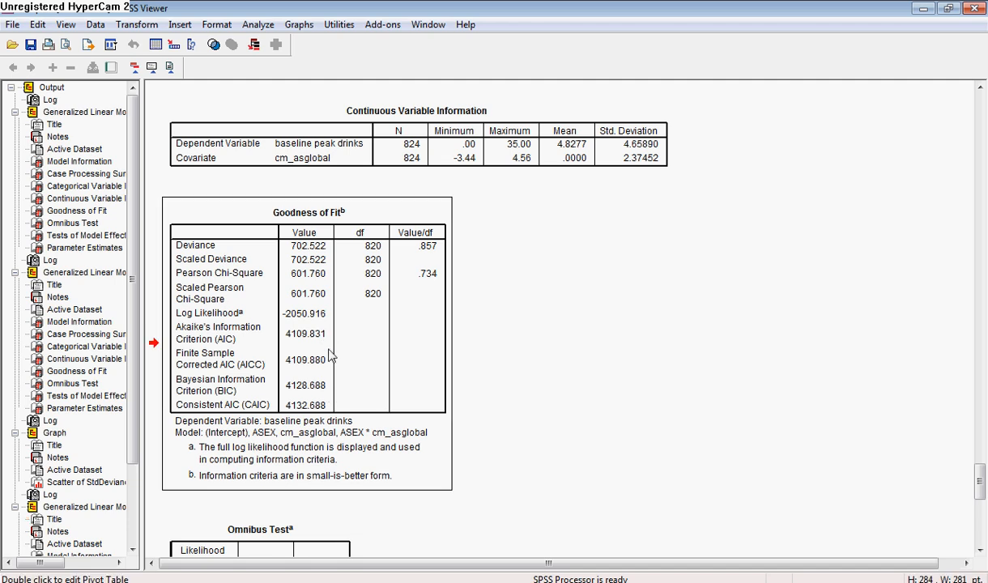
pyautogui.moveTo(327, 419)
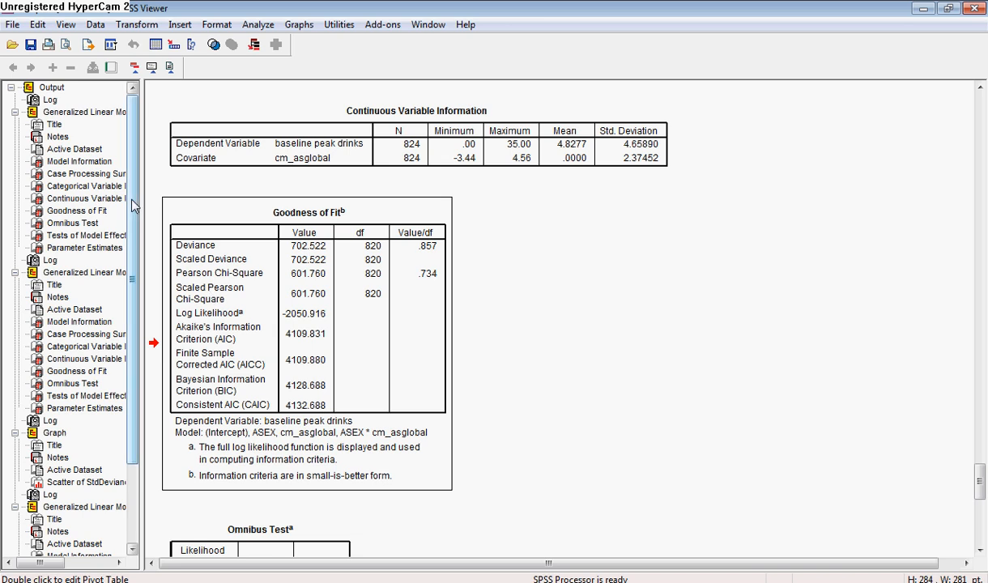
pyautogui.moveTo(105, 218)
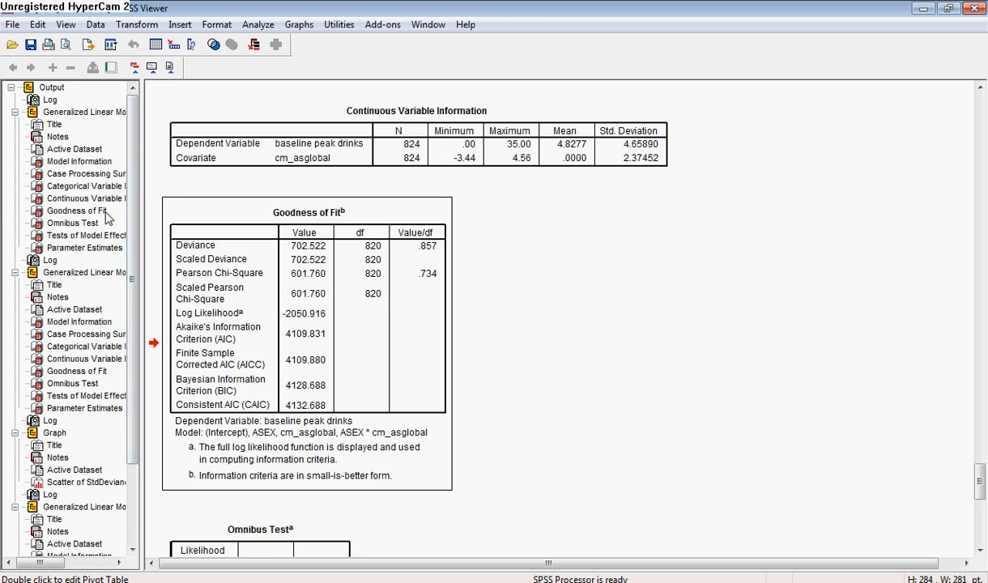
pyautogui.moveTo(89, 220)
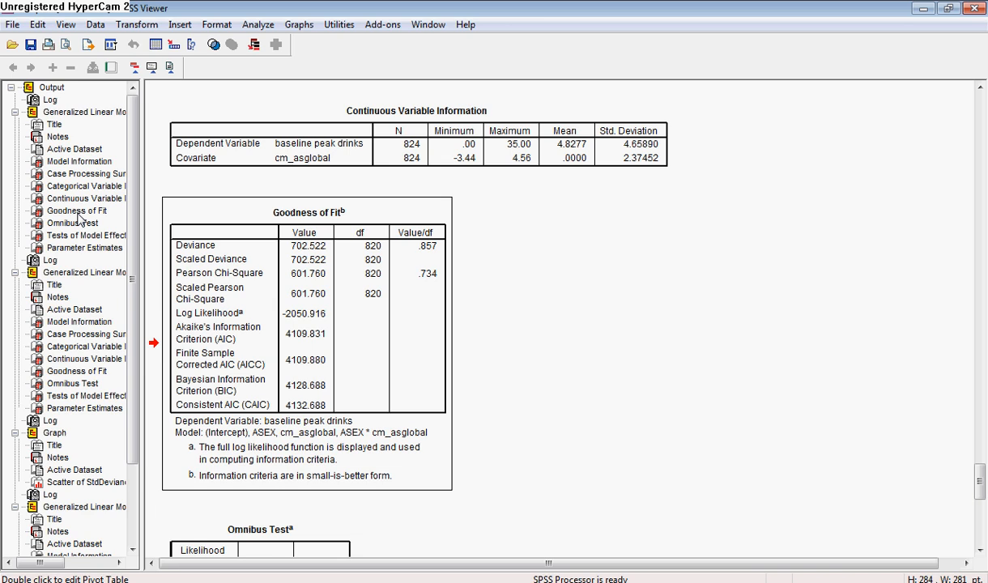
# - Jump to the first model's Goodness of Fit (deviance 2529.136) and back toward the negative binomial omnibus test
pyautogui.click(76, 210)
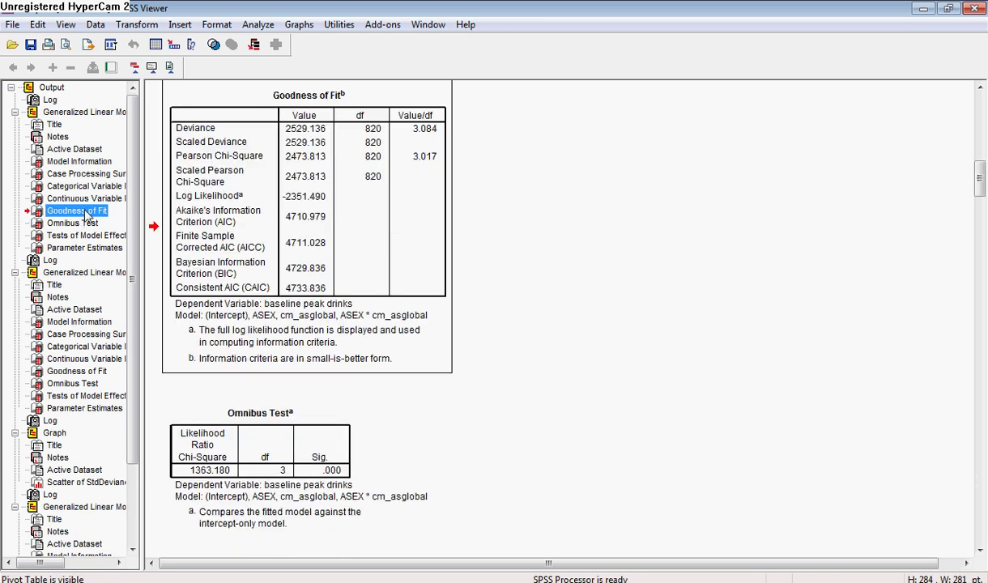
pyautogui.moveTo(290, 230)
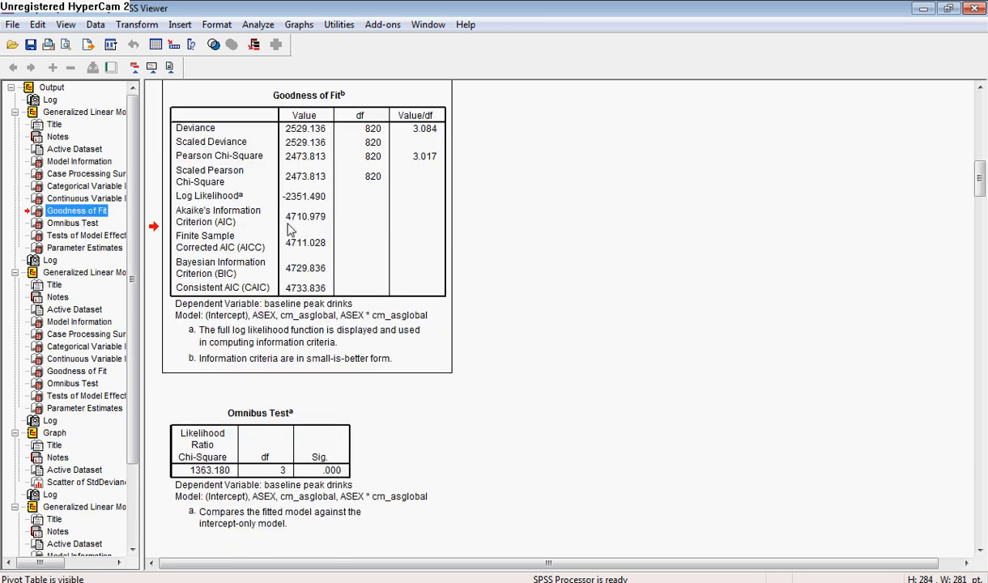
pyautogui.moveTo(298, 230)
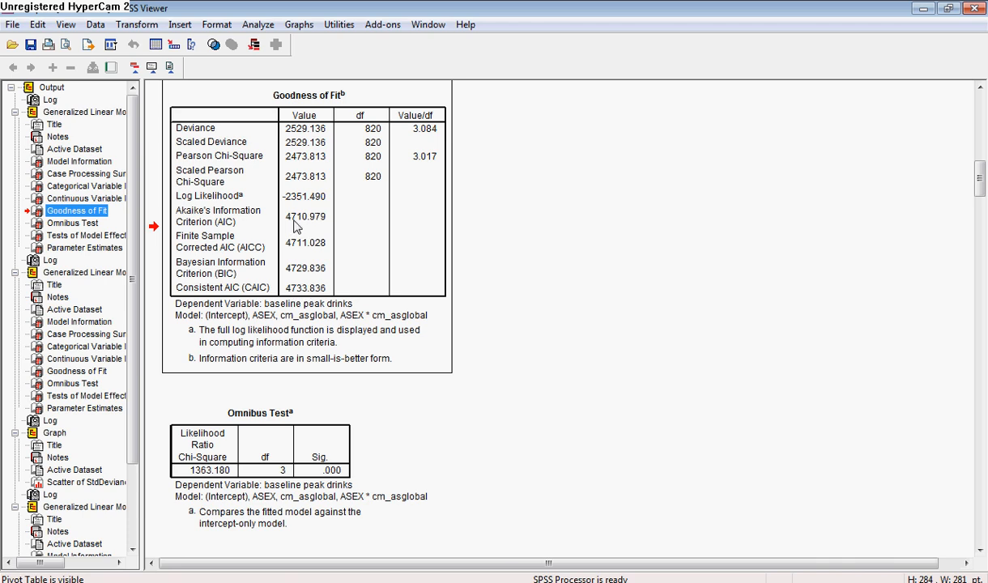
pyautogui.moveTo(298, 279)
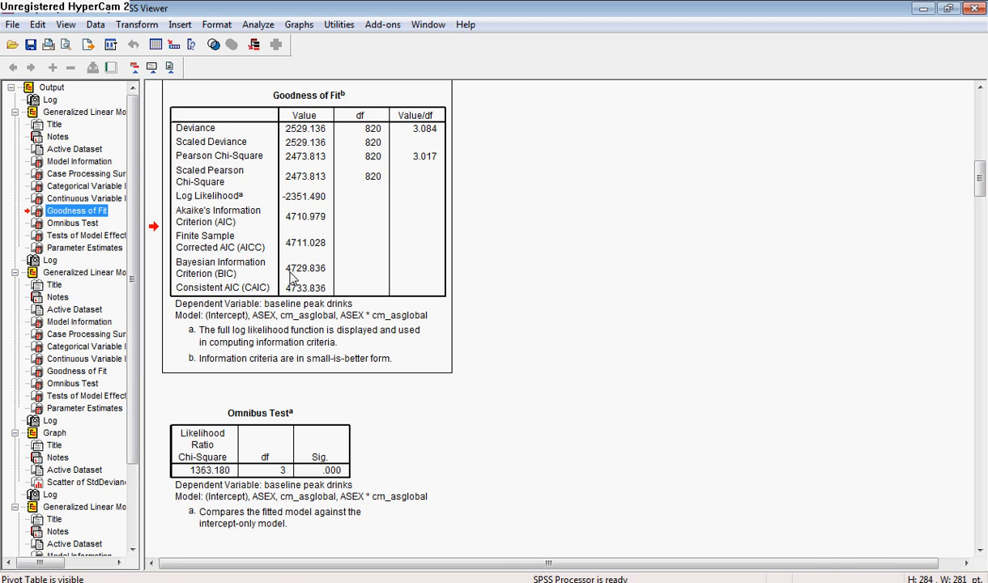
pyautogui.moveTo(289, 272)
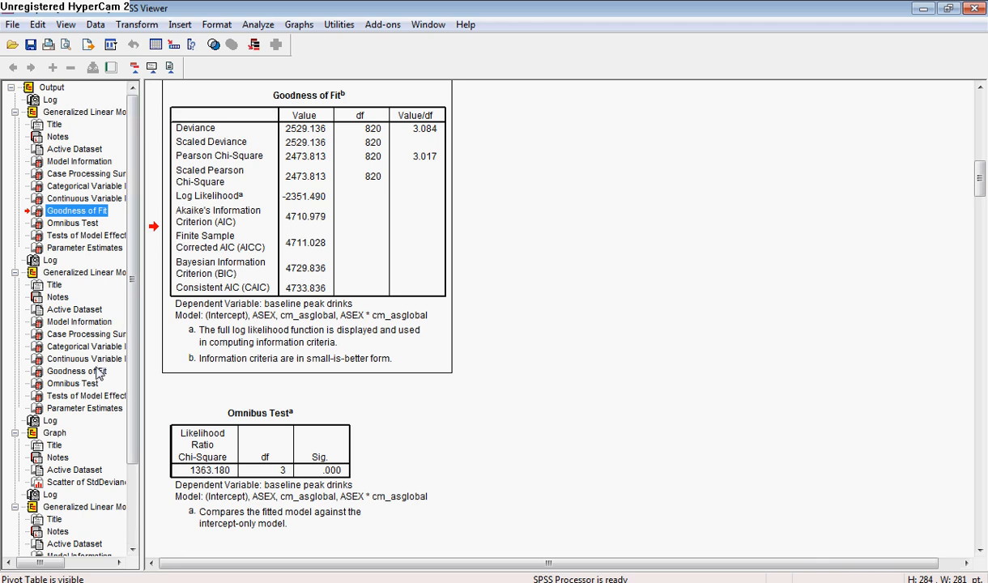
pyautogui.click(78, 372)
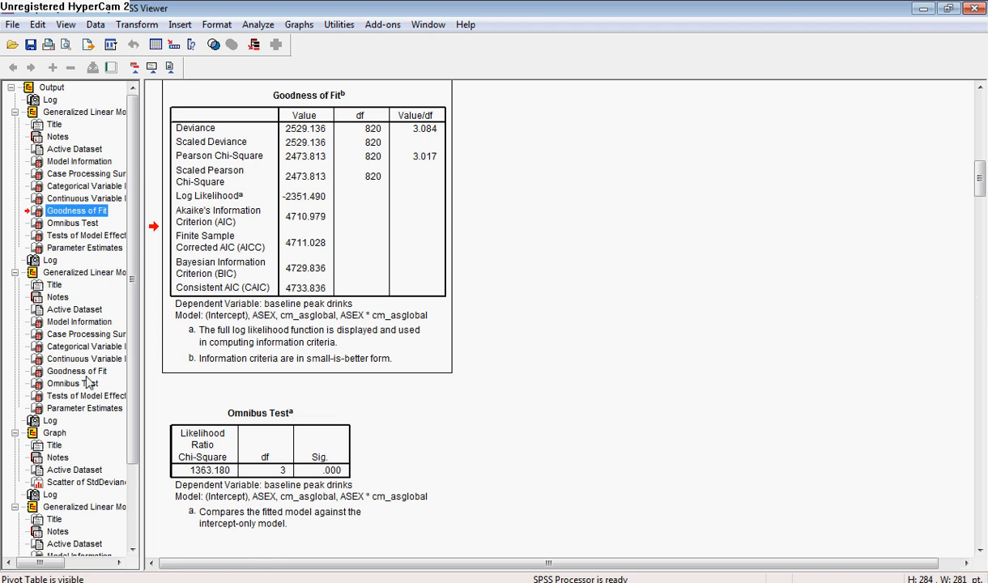
pyautogui.scroll(-3)
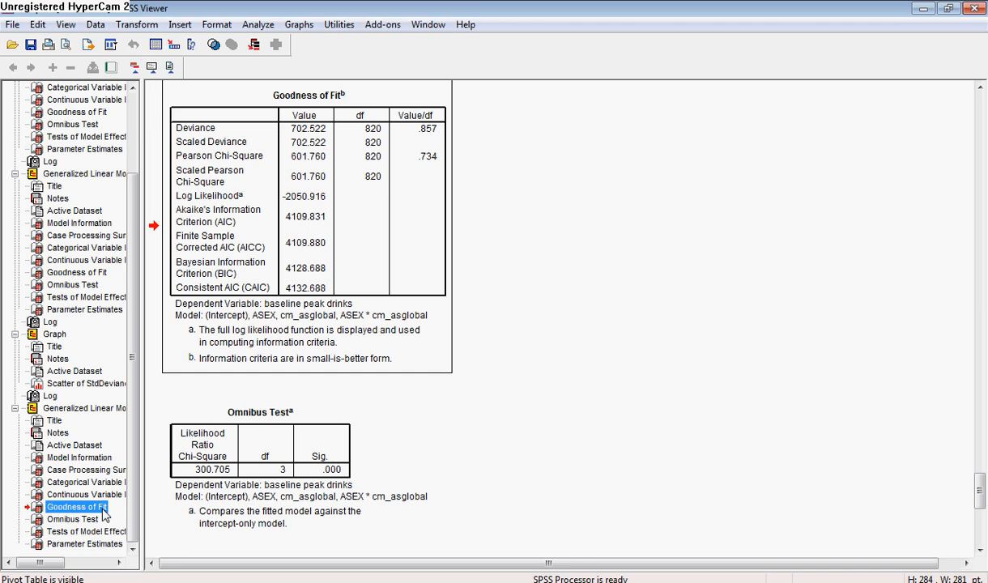
pyautogui.moveTo(283, 278)
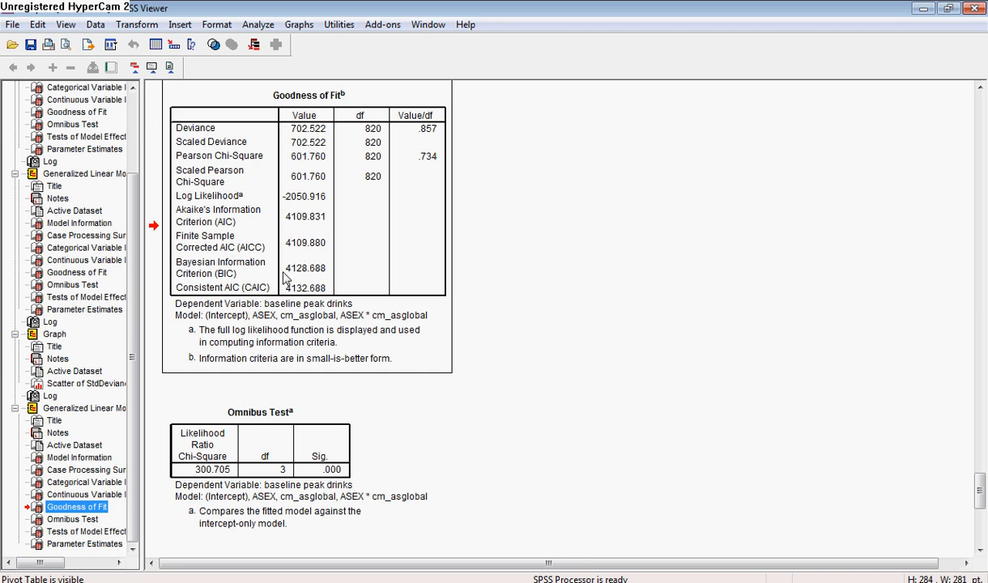
pyautogui.moveTo(305, 279)
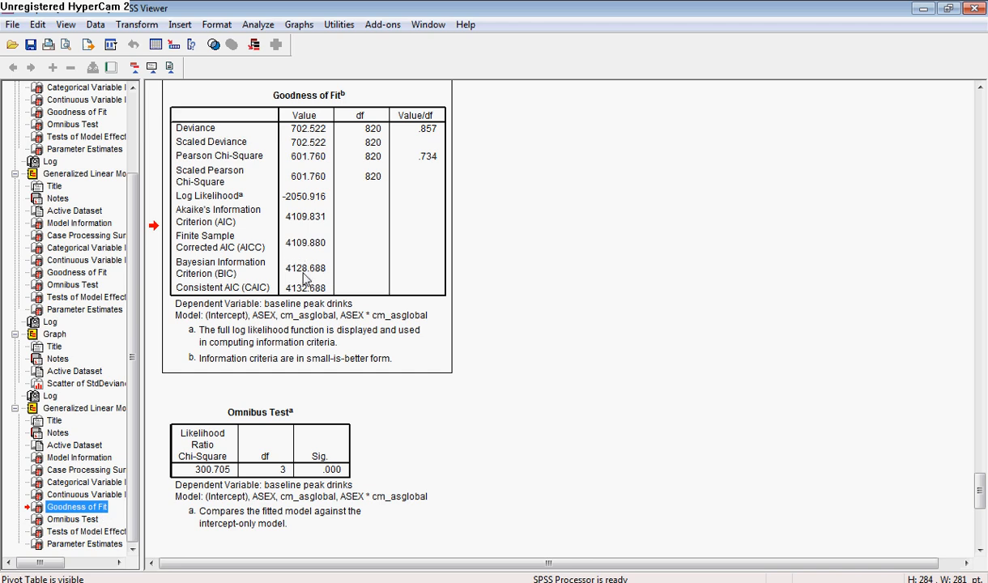
pyautogui.moveTo(294, 278)
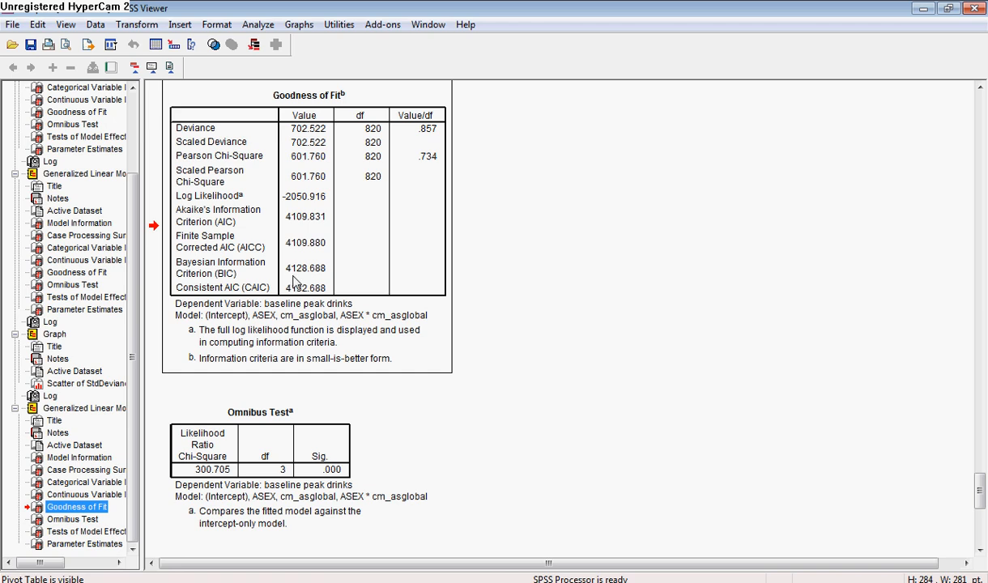
pyautogui.moveTo(320, 272)
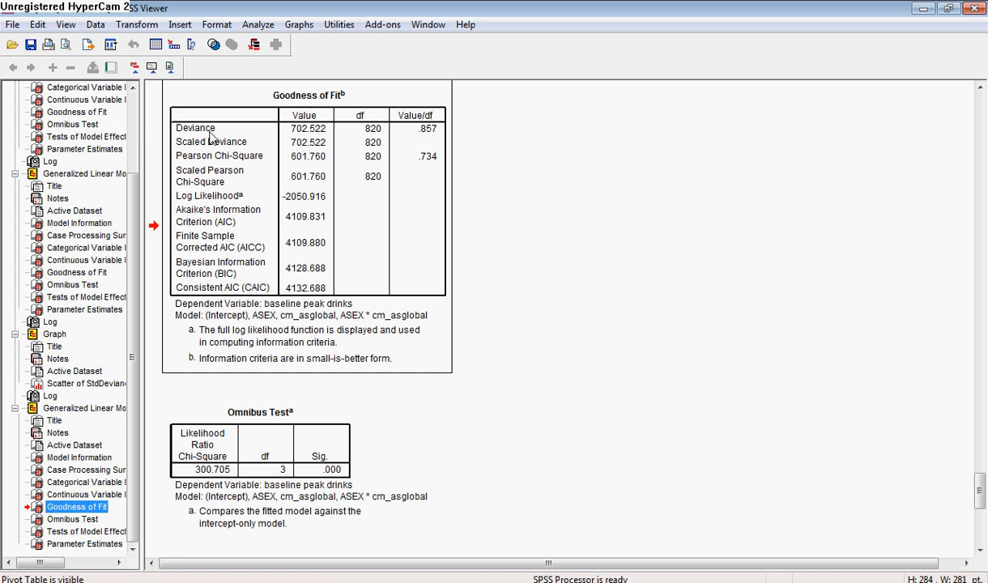
pyautogui.moveTo(395, 142)
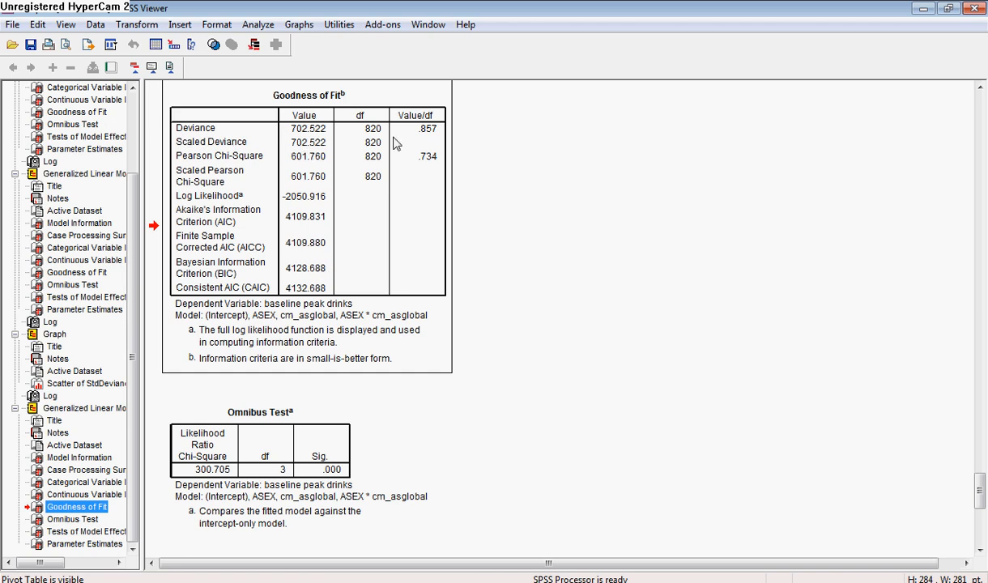
pyautogui.moveTo(269, 191)
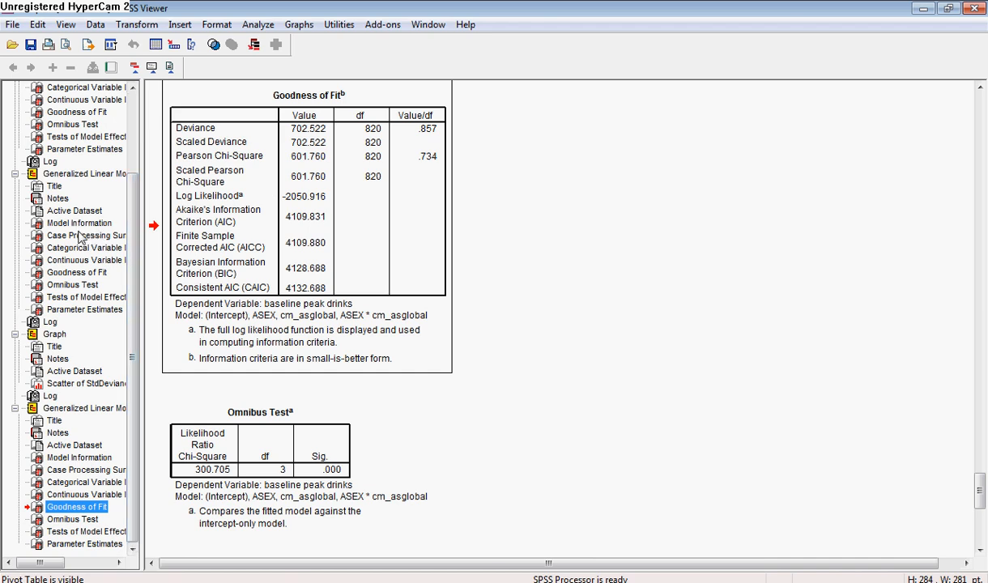
pyautogui.moveTo(83, 279)
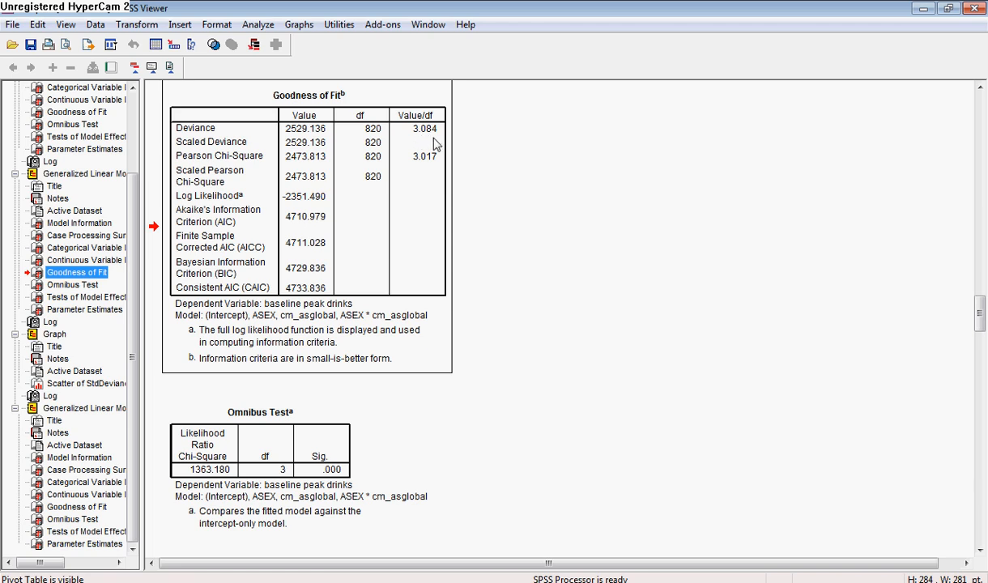
pyautogui.moveTo(431, 167)
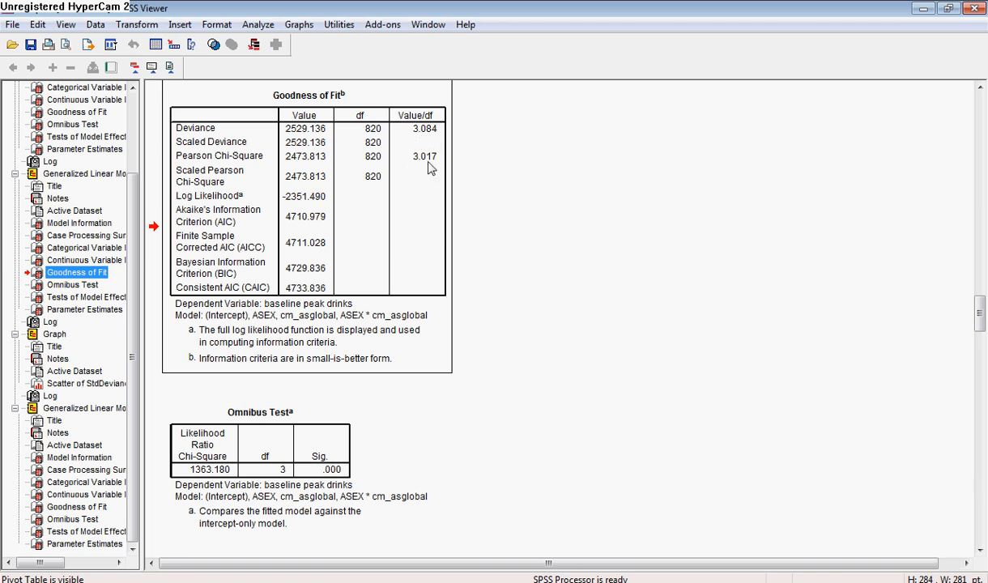
pyautogui.moveTo(418, 167)
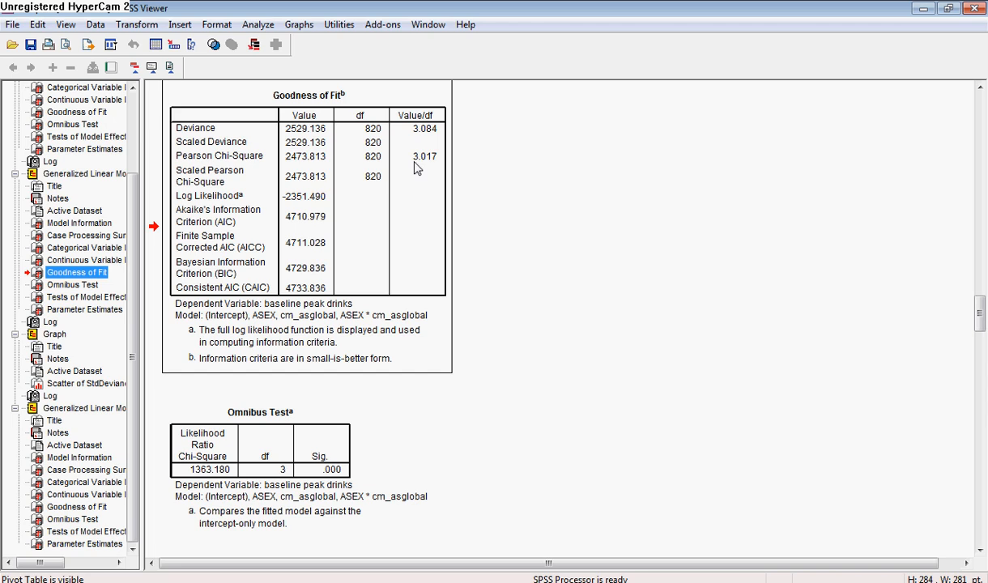
pyautogui.moveTo(294, 275)
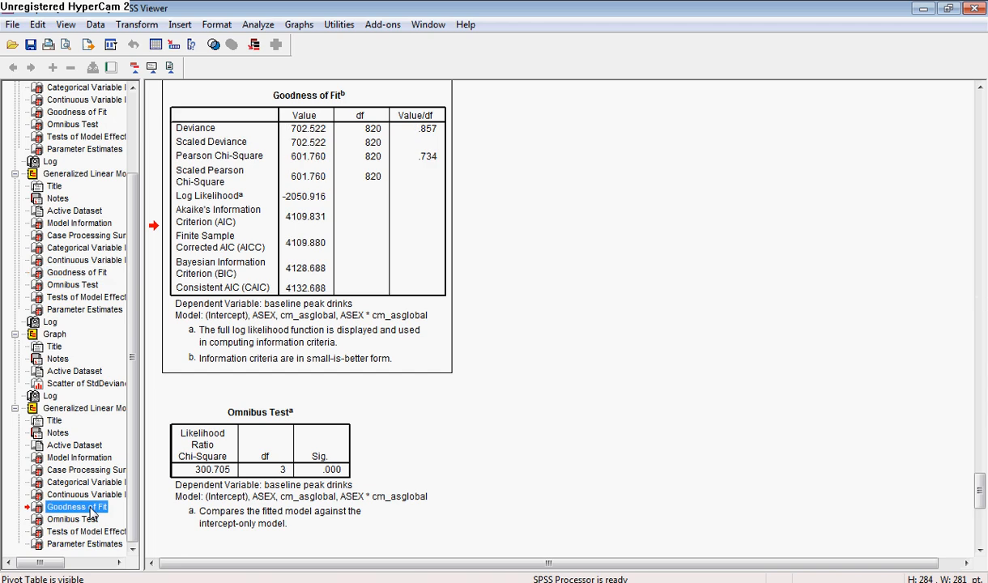
pyautogui.moveTo(458, 126)
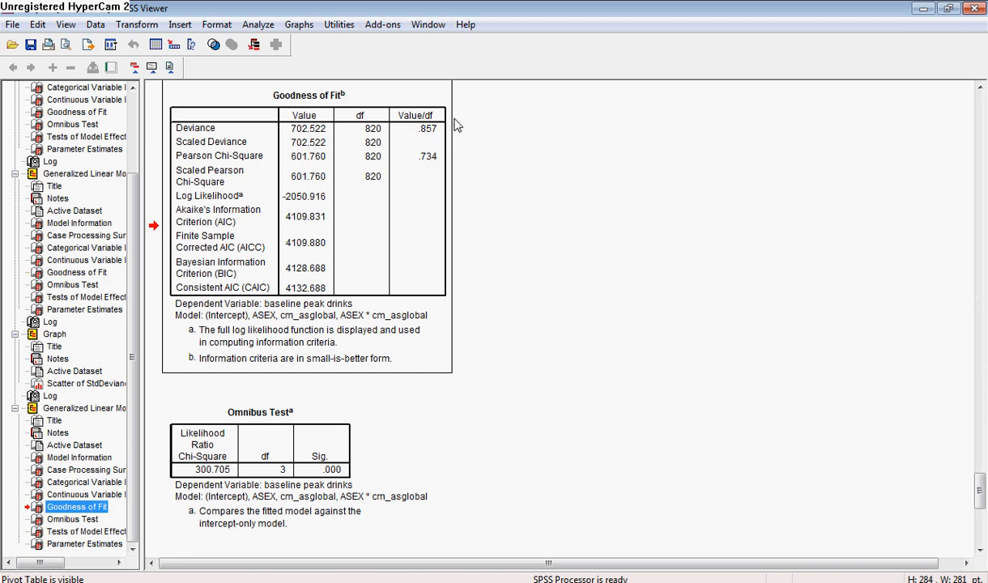
pyautogui.moveTo(426, 191)
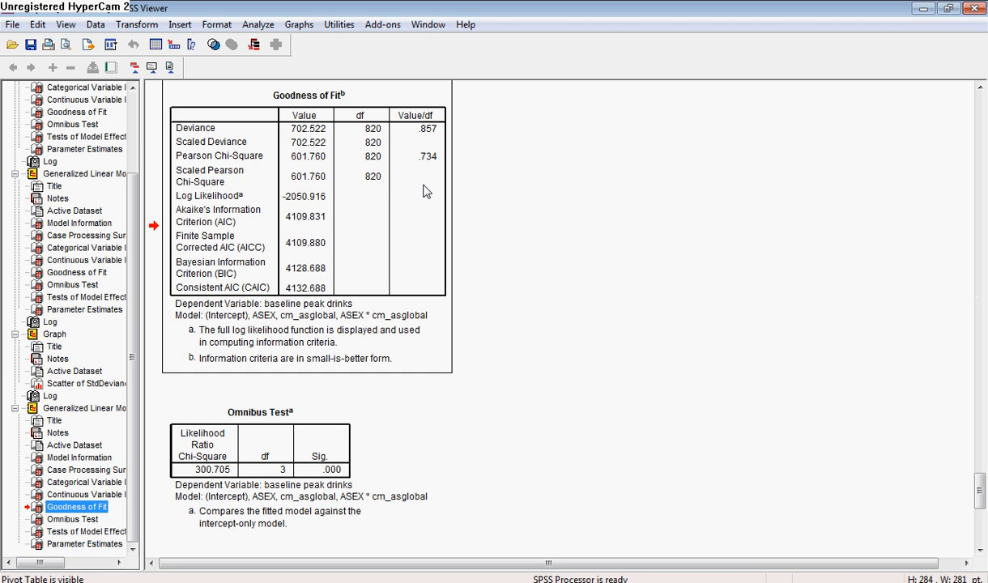
pyautogui.moveTo(382, 315)
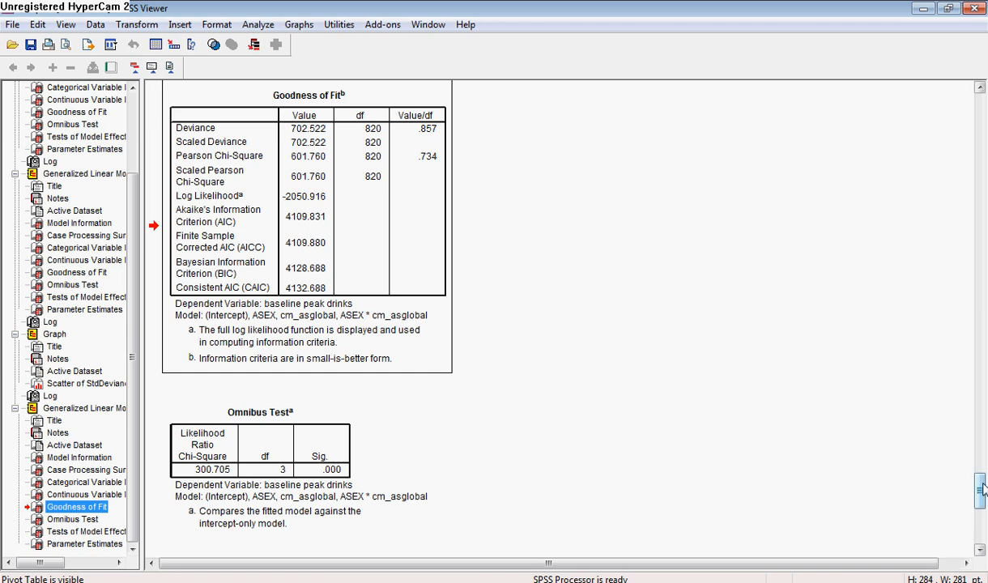
# - Scroll down to the negative binomial model's Omnibus Test and Tests of Model Effects
pyautogui.scroll(-3)
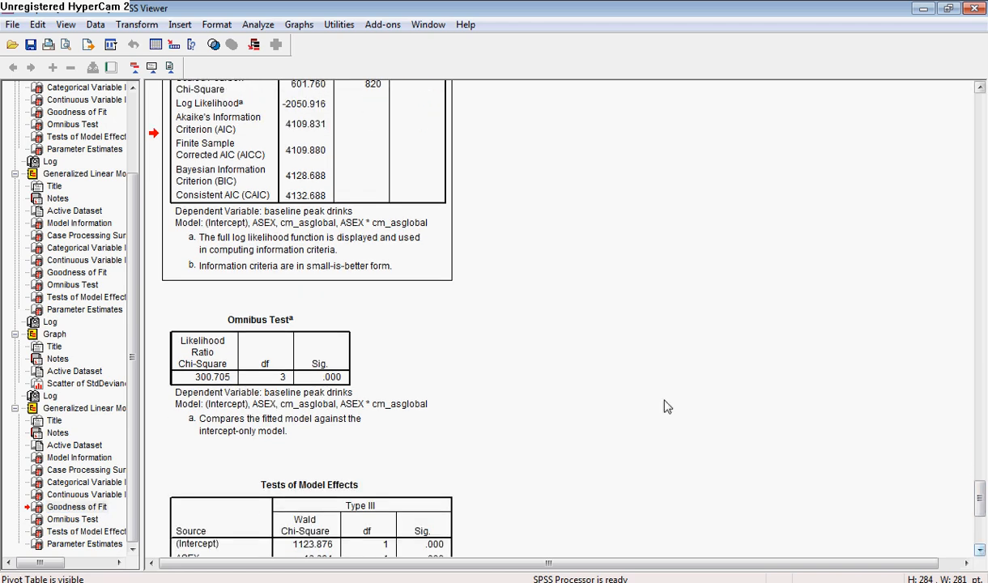
pyautogui.moveTo(165, 382)
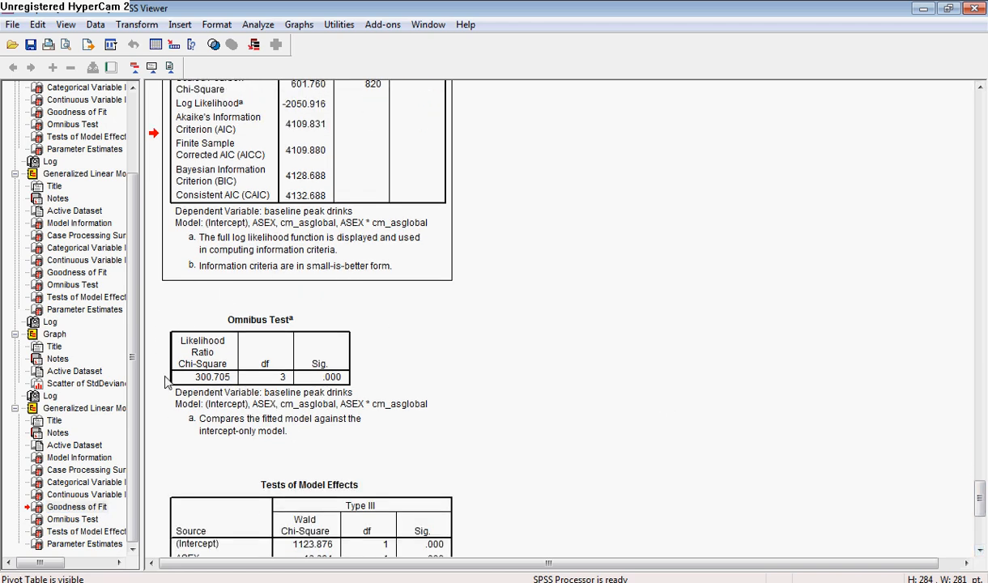
pyautogui.moveTo(306, 437)
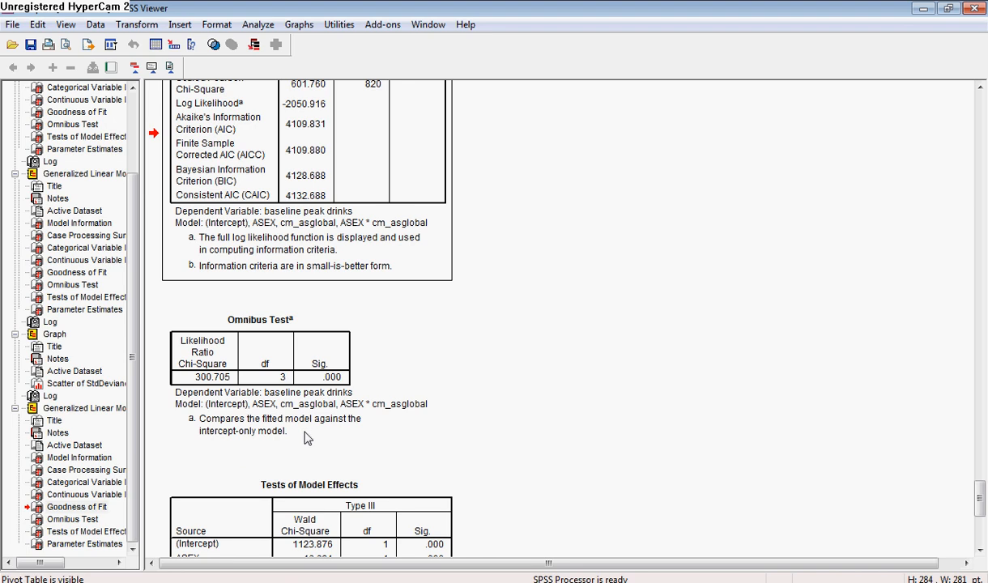
pyautogui.moveTo(629, 475)
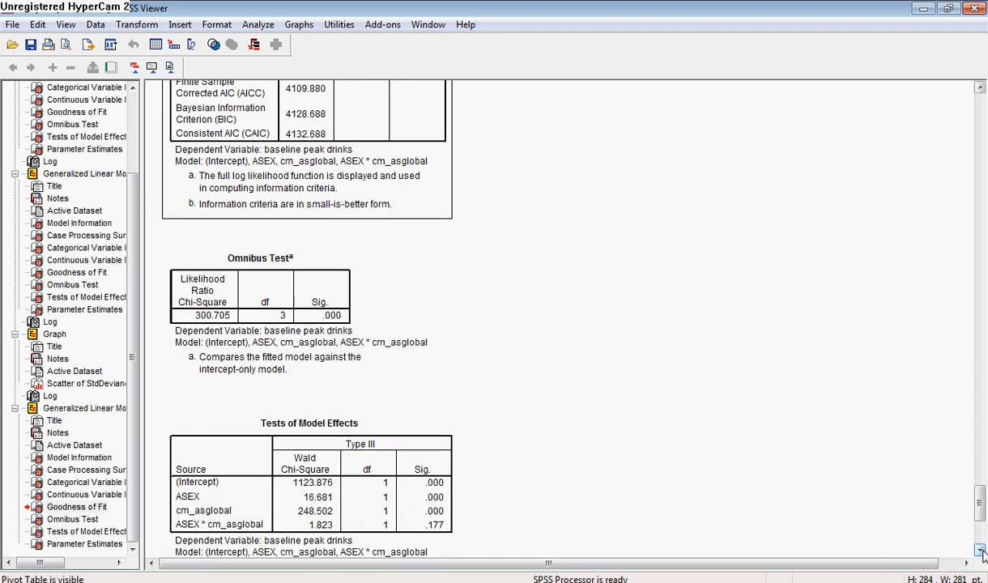
# - Scroll to show the full Tests of Model Effects table (ASEX 16.681, cm_asglobal 248.502)
pyautogui.scroll(-3)
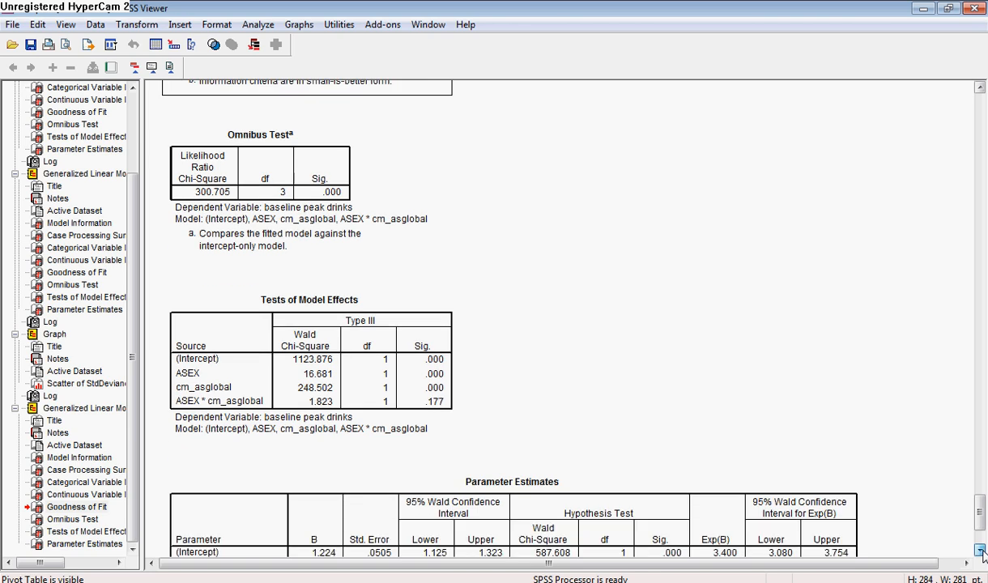
# - Scroll down until the full Parameter Estimates table and its footnotes are visible
pyautogui.scroll(-3)
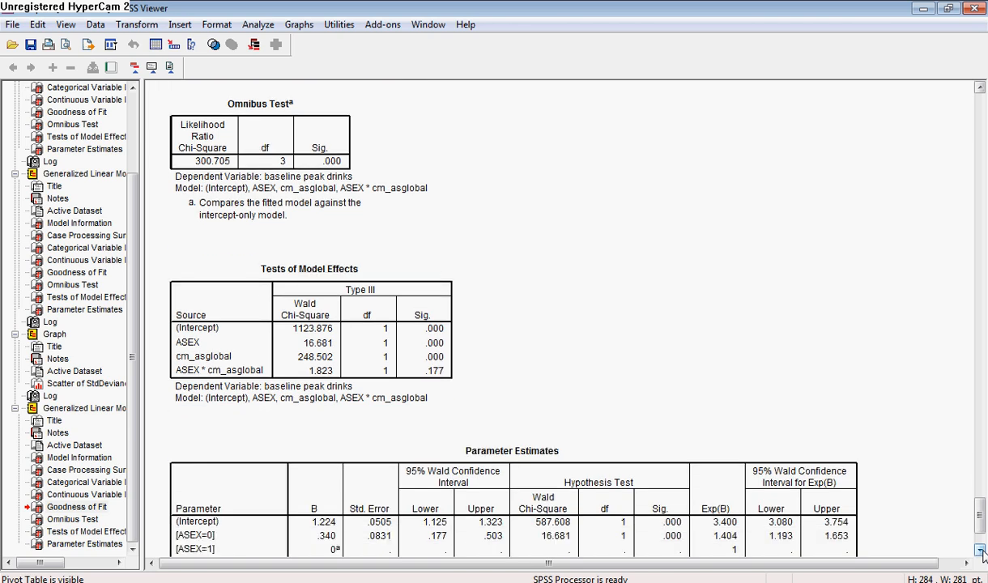
pyautogui.scroll(-3)
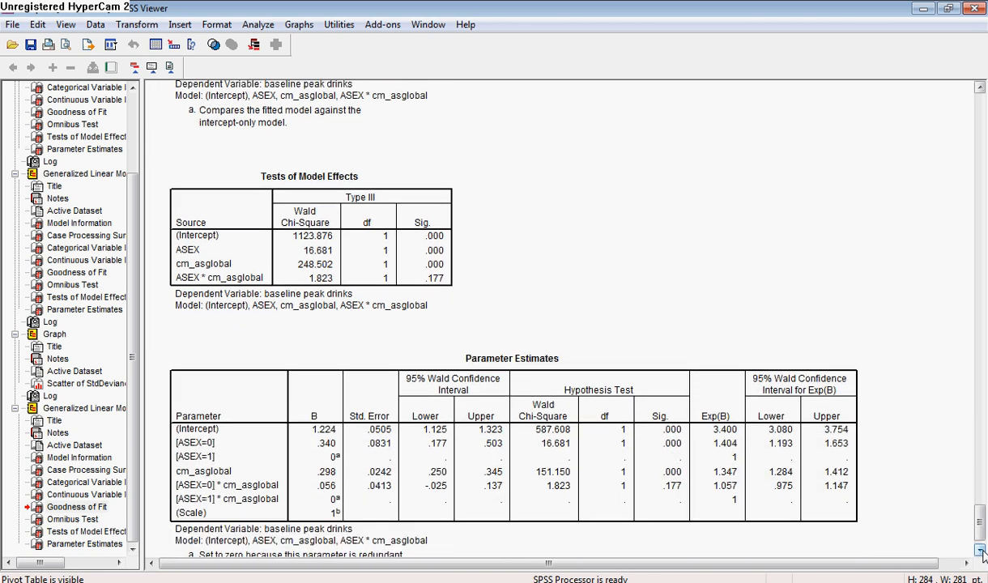
pyautogui.scroll(-3)
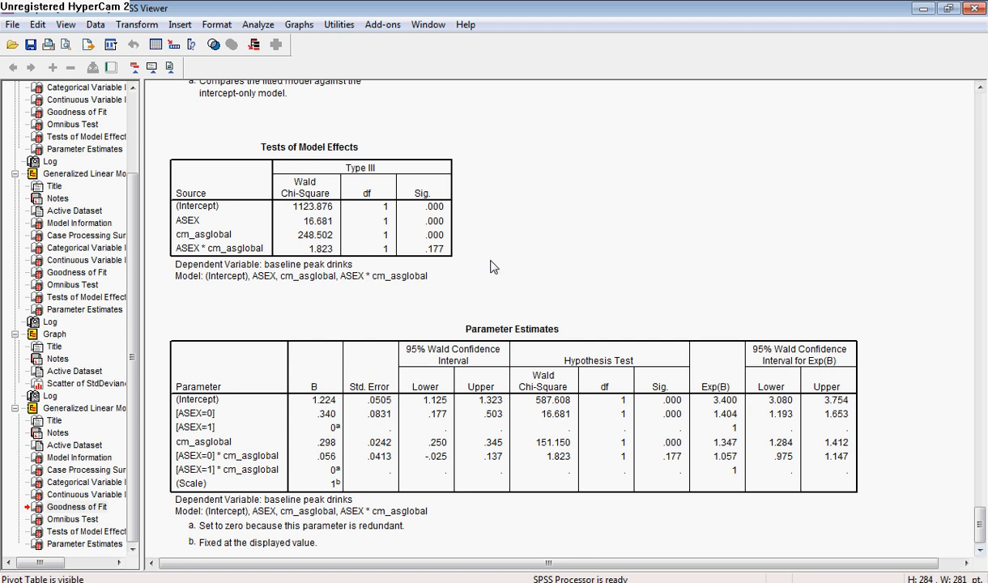
pyautogui.moveTo(334, 502)
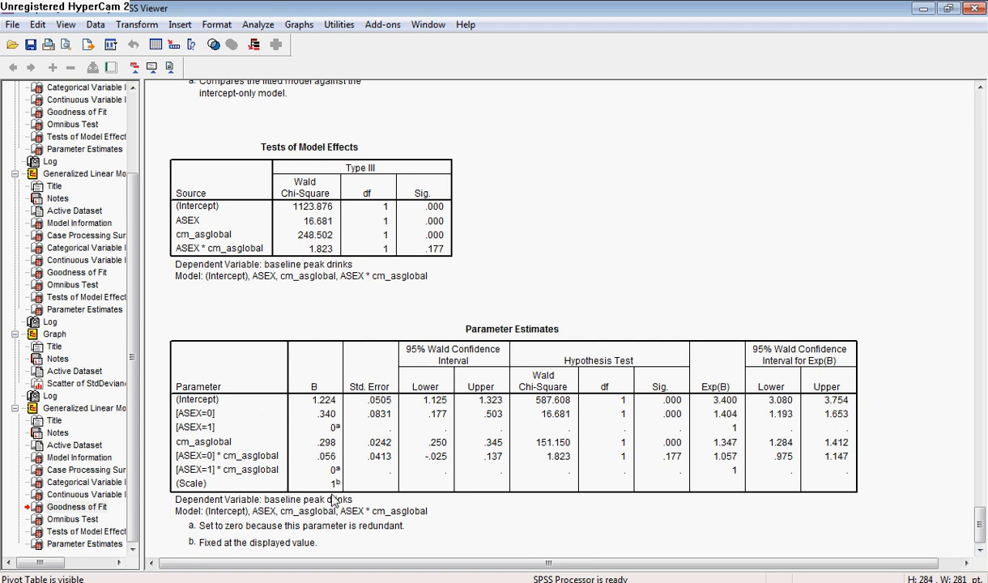
pyautogui.moveTo(440, 323)
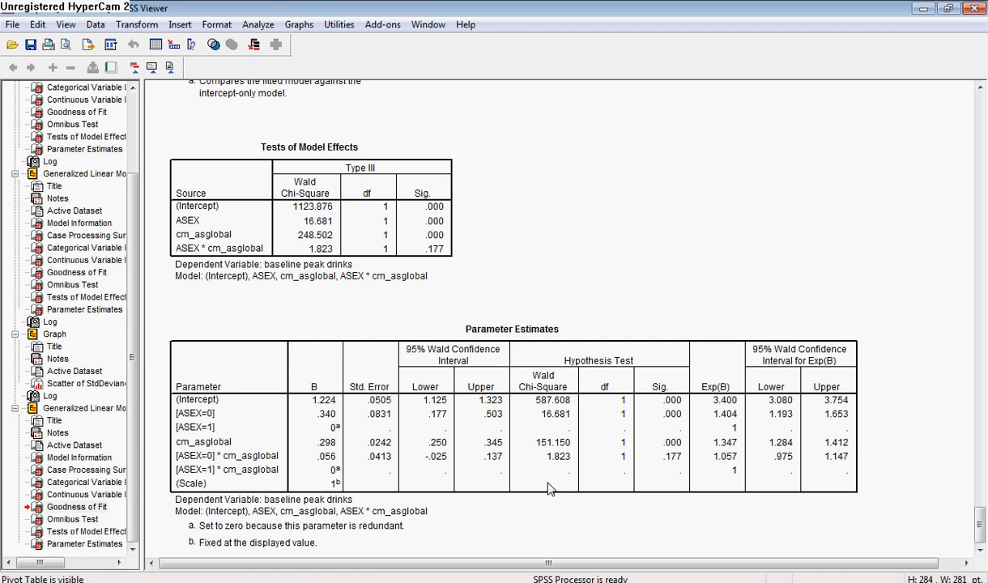
pyautogui.moveTo(664, 463)
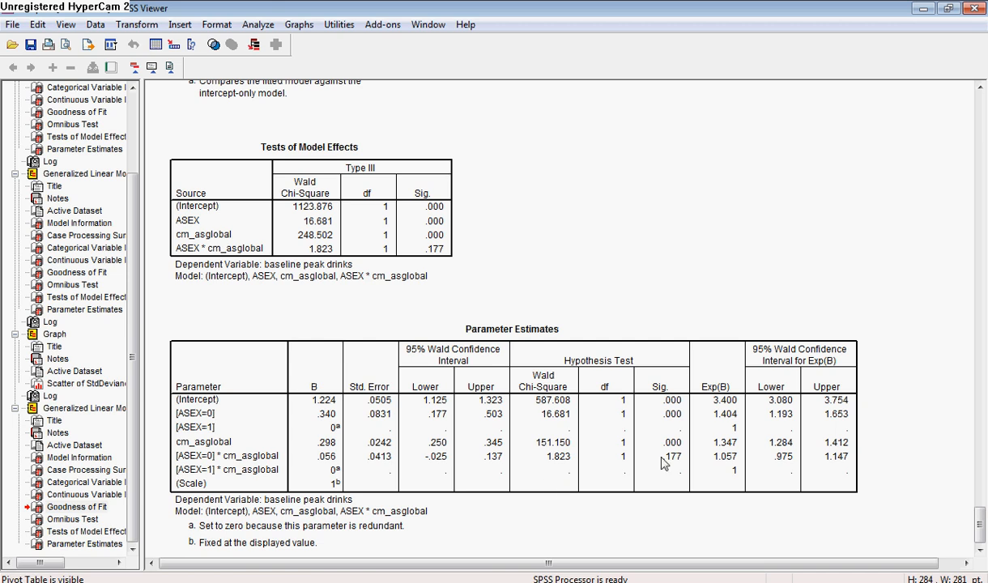
pyautogui.moveTo(673, 470)
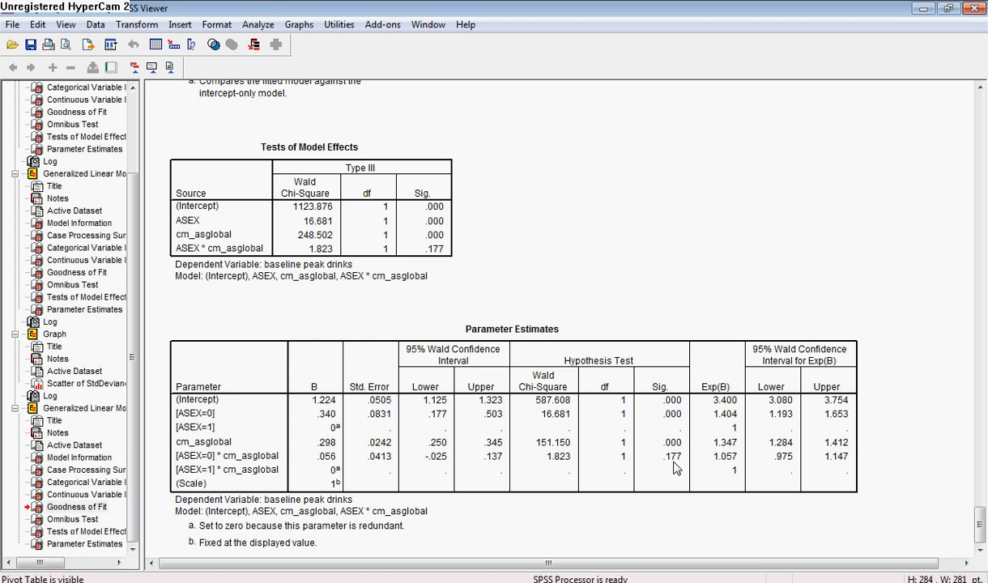
pyautogui.moveTo(680, 468)
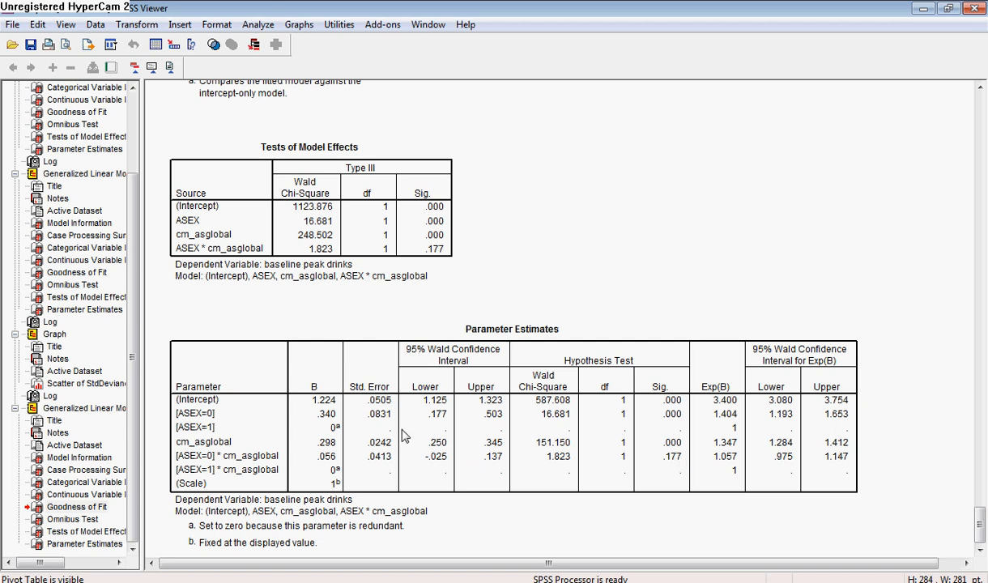
pyautogui.moveTo(256, 407)
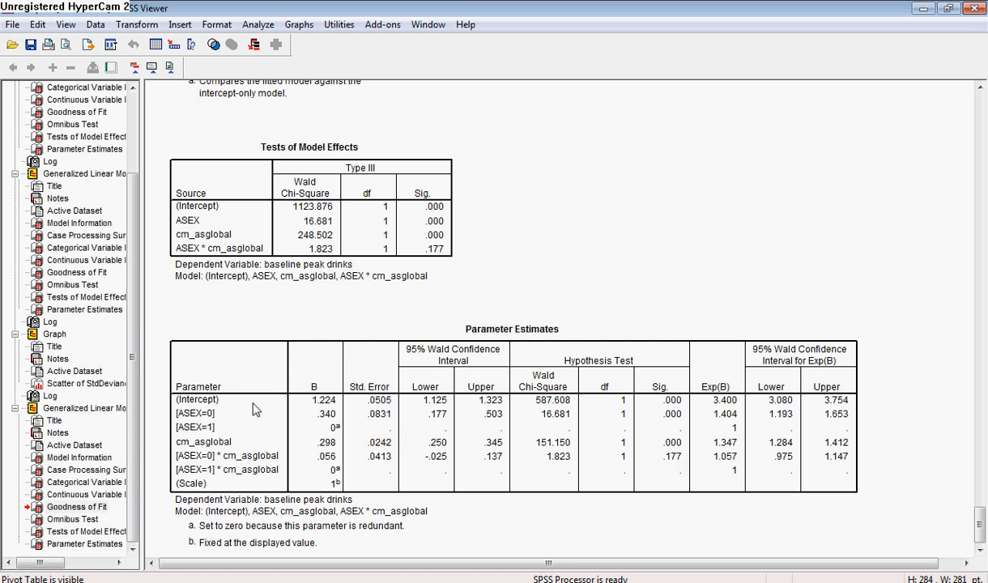
pyautogui.moveTo(395, 421)
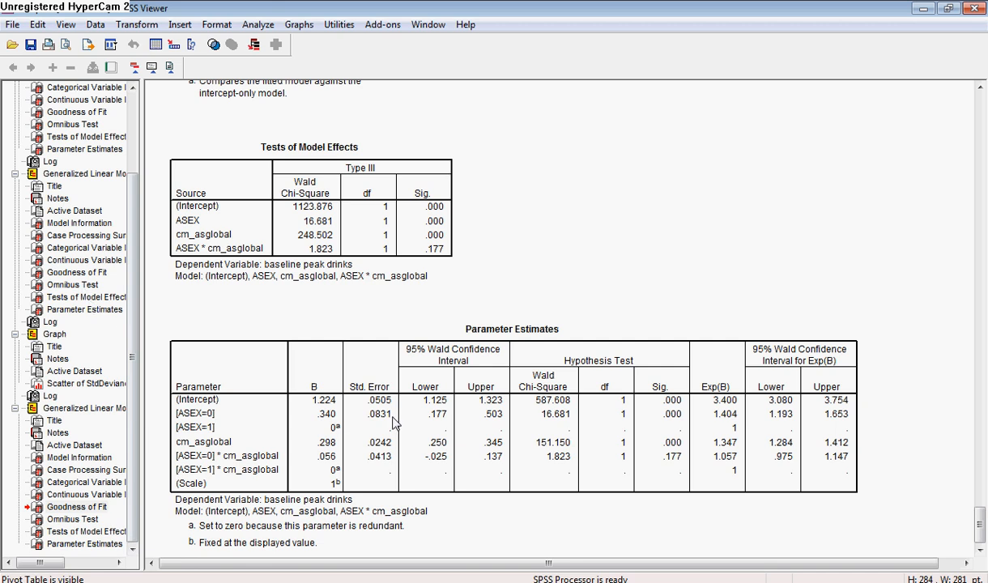
pyautogui.moveTo(379, 478)
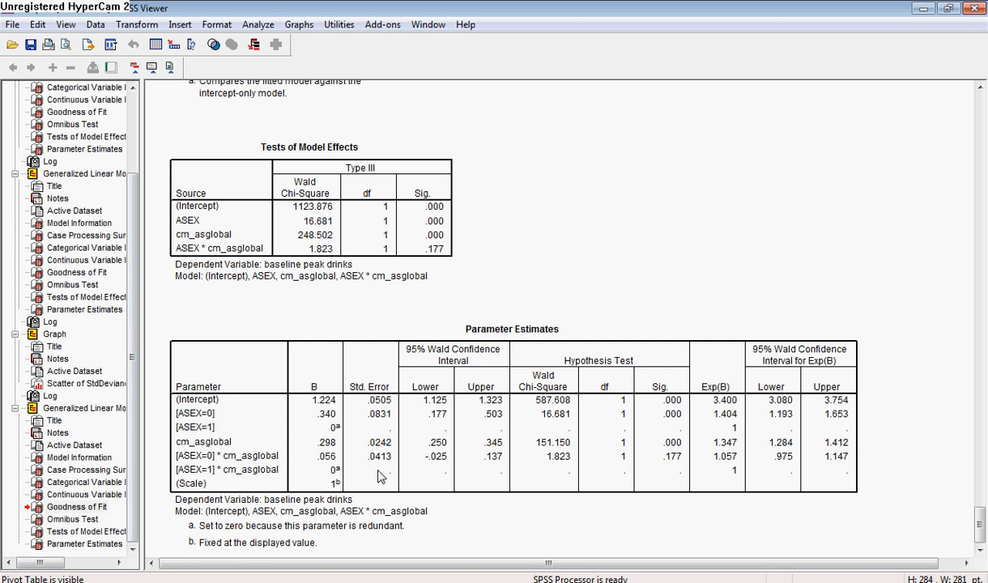
pyautogui.moveTo(159, 477)
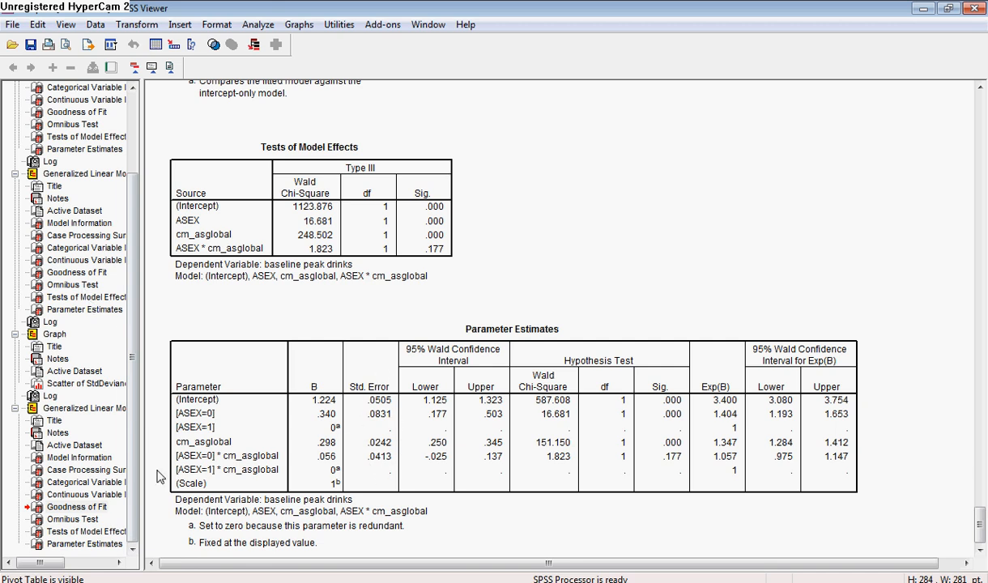
pyautogui.moveTo(80, 285)
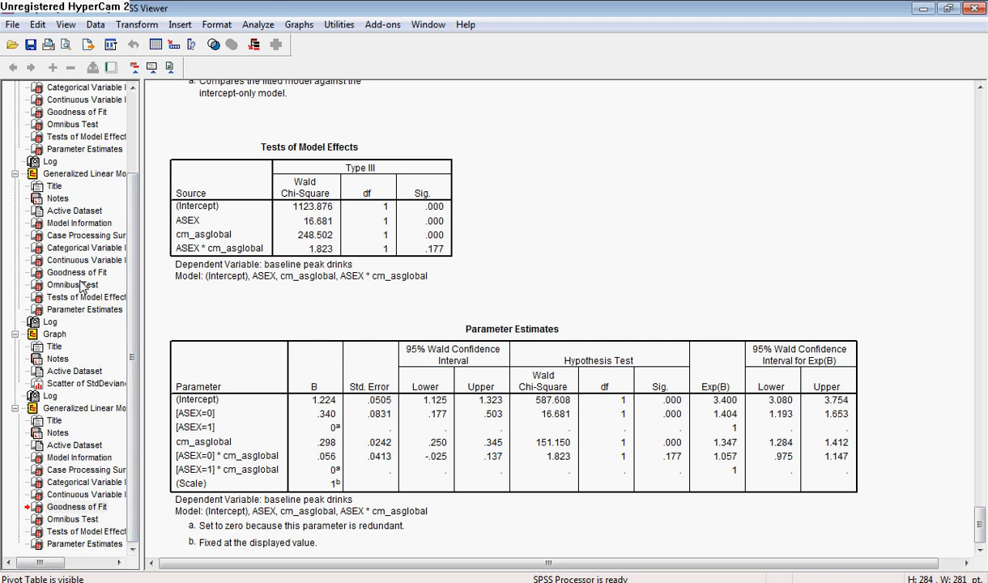
pyautogui.moveTo(101, 314)
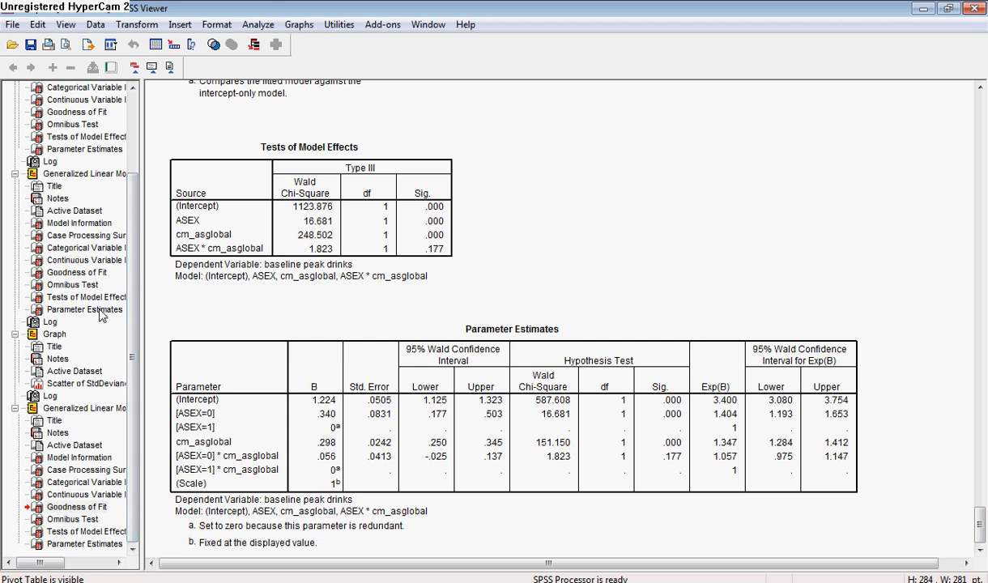
# - Jump to the earlier model's Parameter Estimates table from the outline pane
pyautogui.click(85, 309)
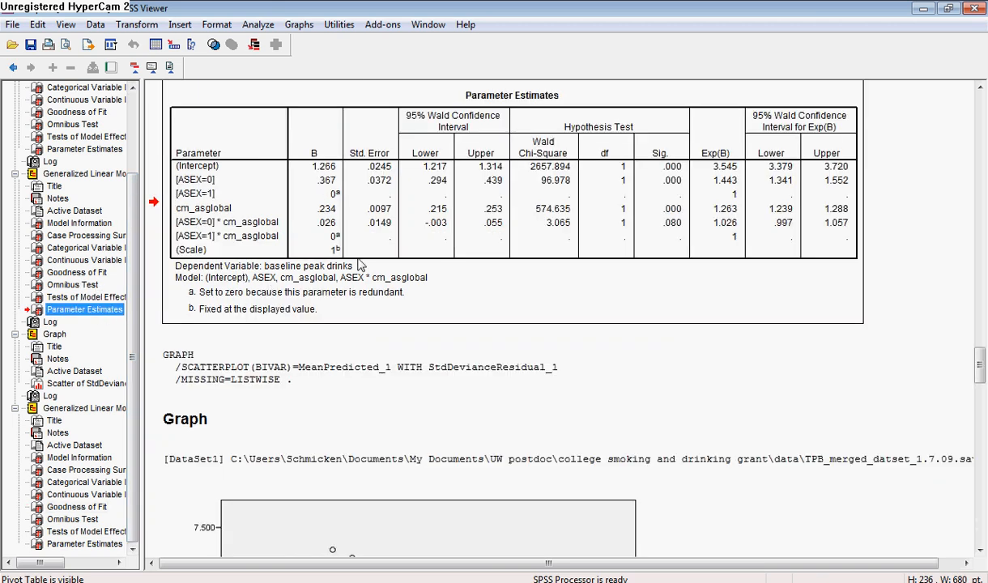
pyautogui.moveTo(224, 311)
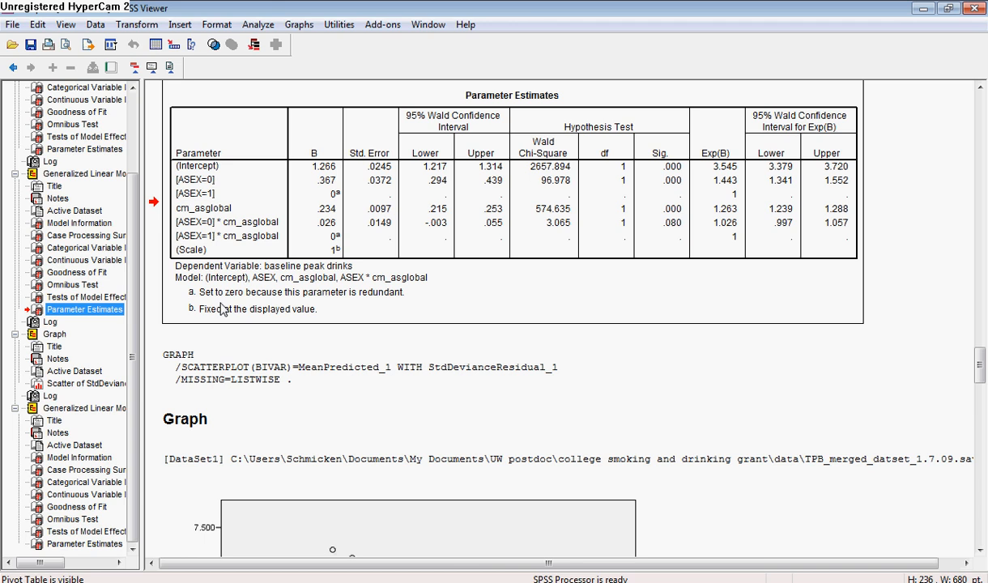
pyautogui.moveTo(525, 236)
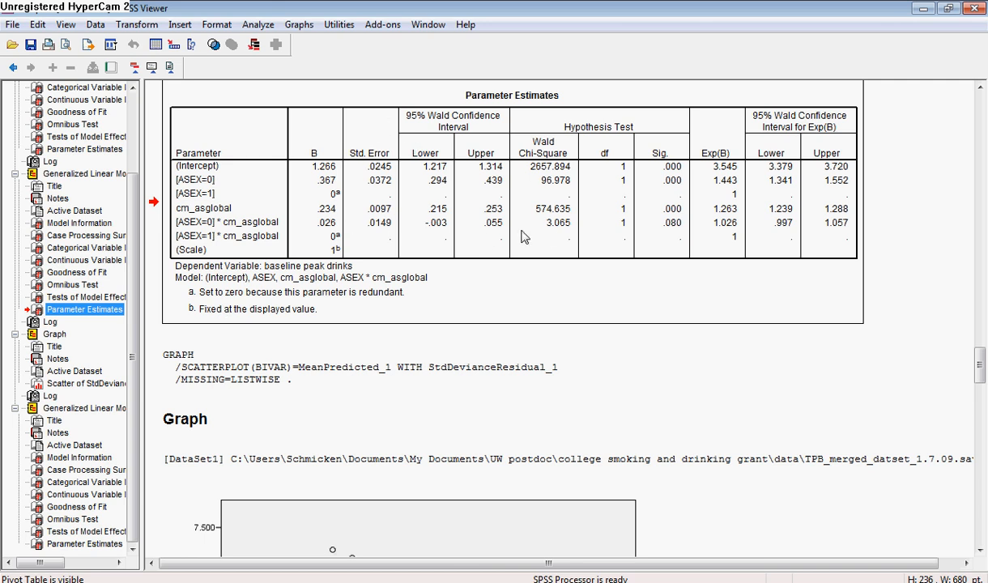
pyautogui.moveTo(336, 273)
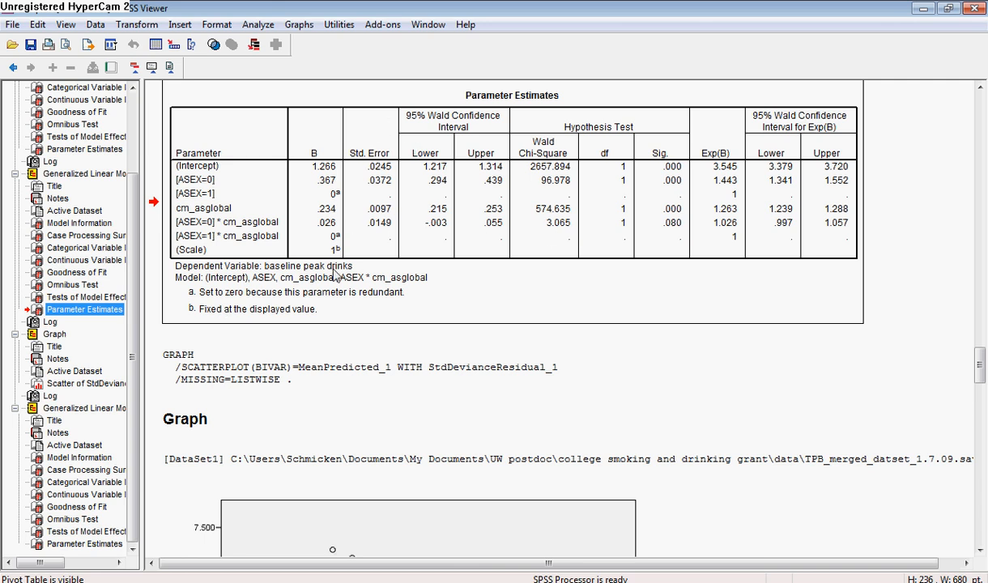
pyautogui.moveTo(78, 531)
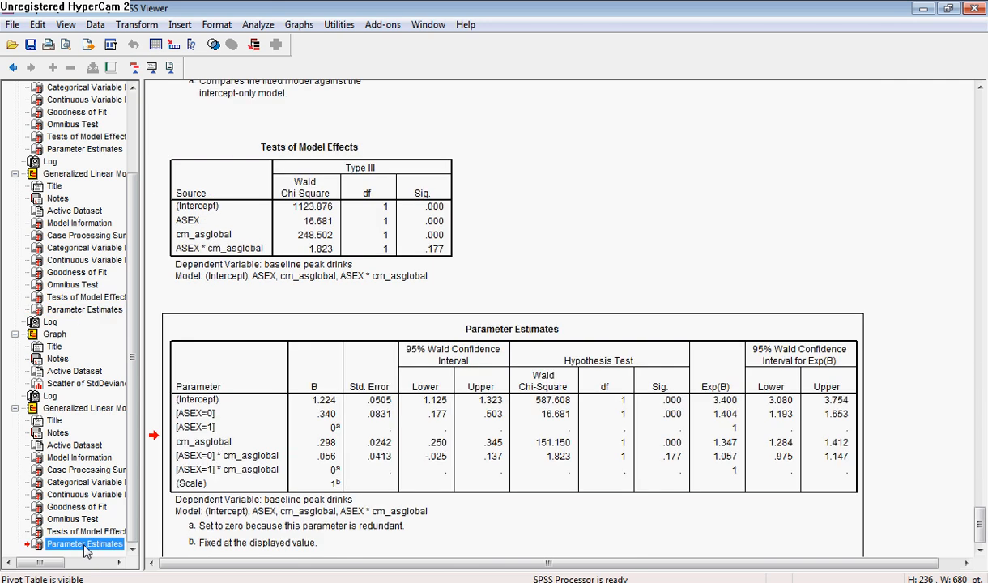
pyautogui.moveTo(472, 438)
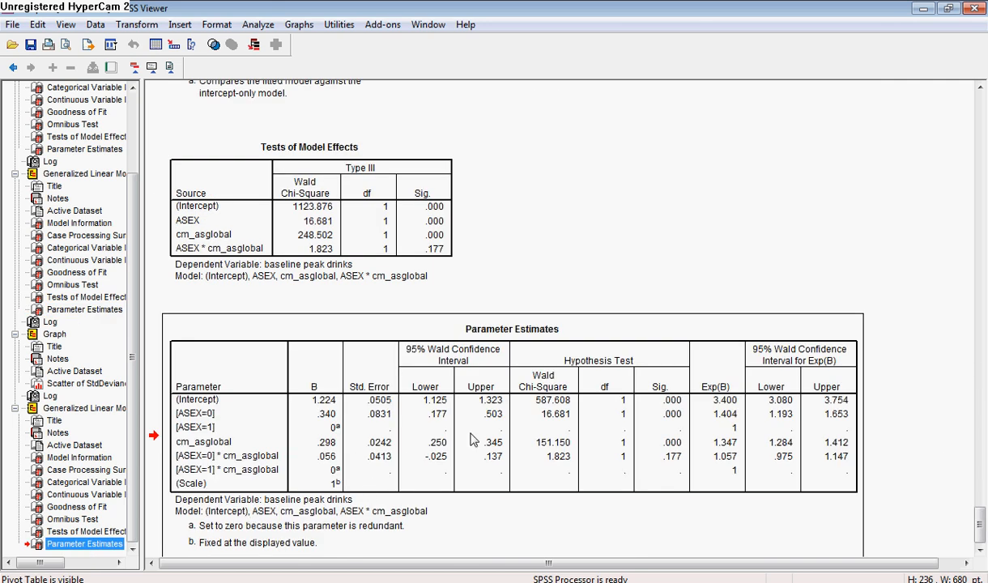
pyautogui.moveTo(667, 419)
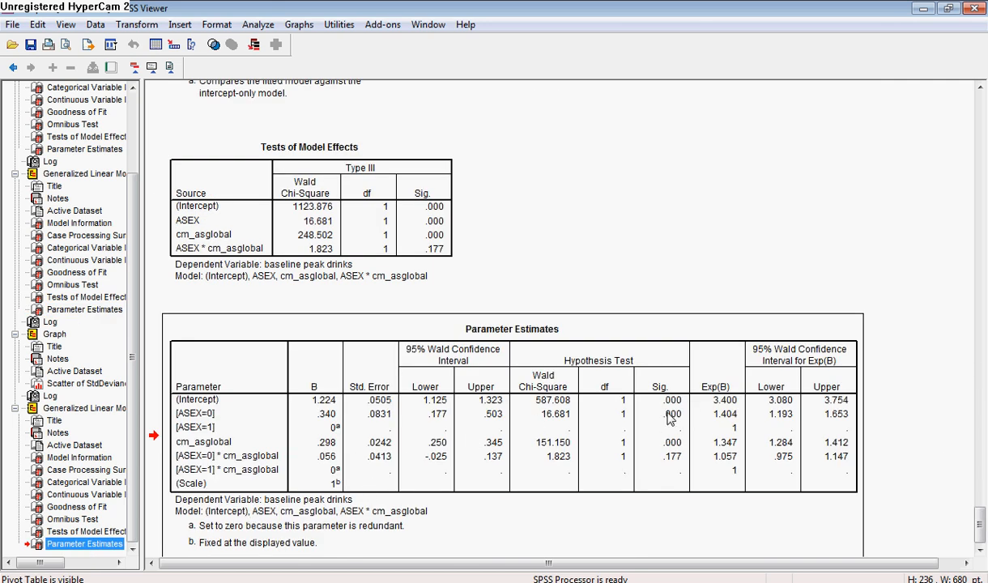
pyautogui.moveTo(725, 424)
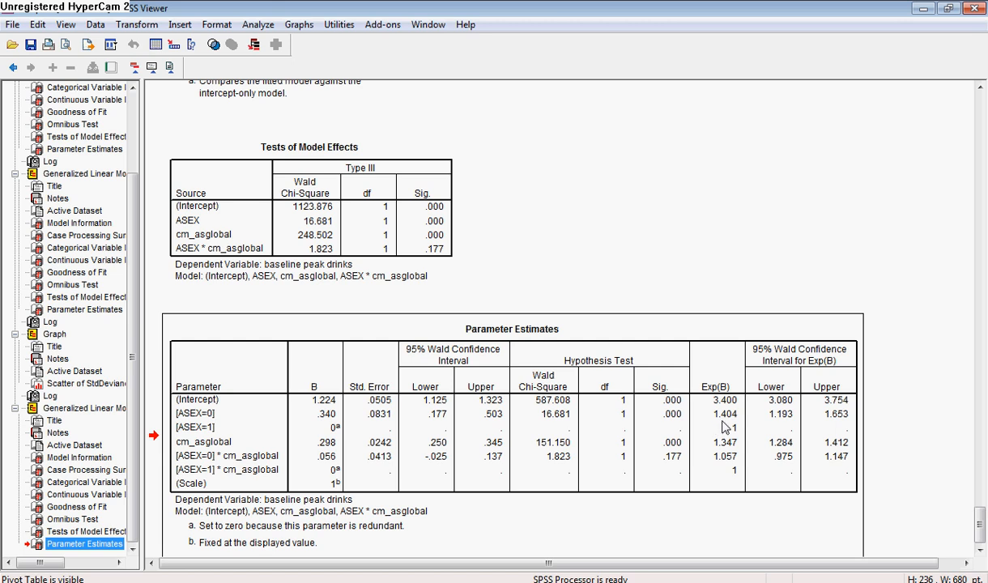
pyautogui.moveTo(170, 415)
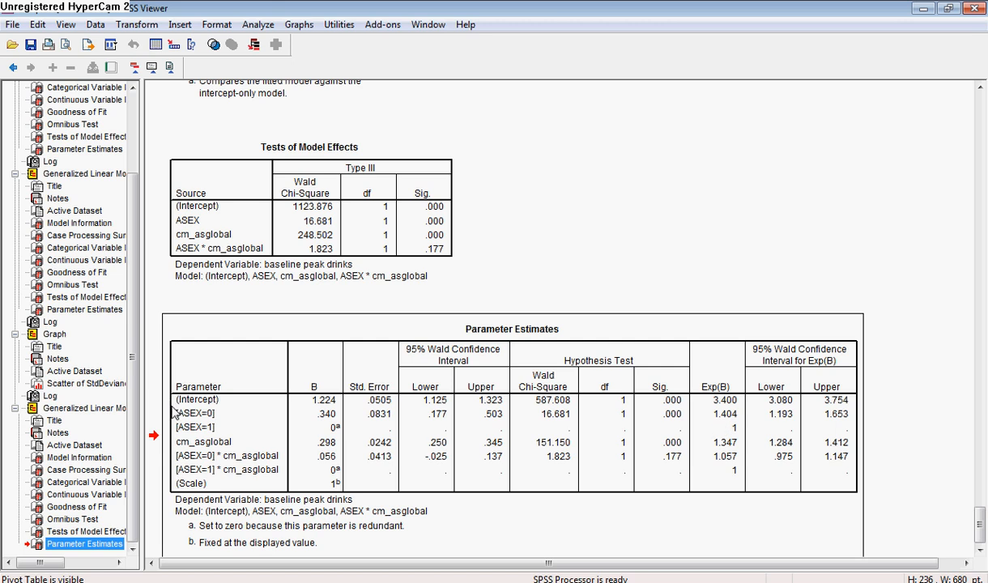
pyautogui.moveTo(534, 417)
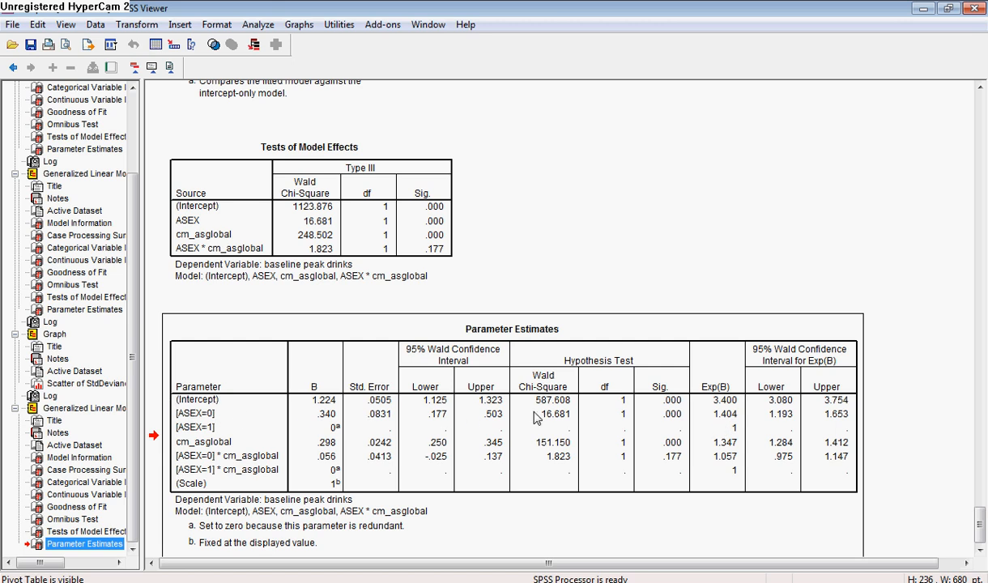
pyautogui.moveTo(742, 423)
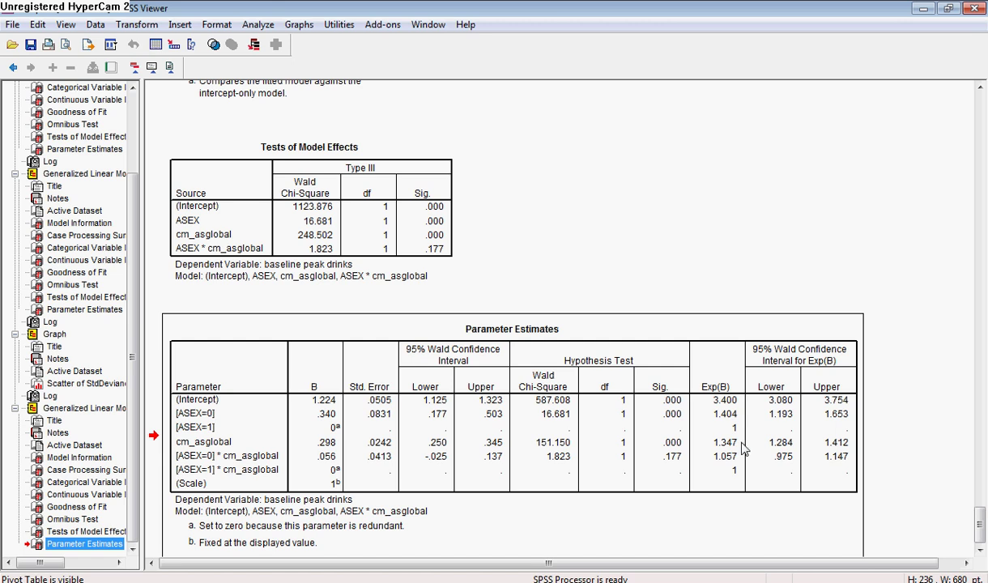
pyautogui.moveTo(735, 460)
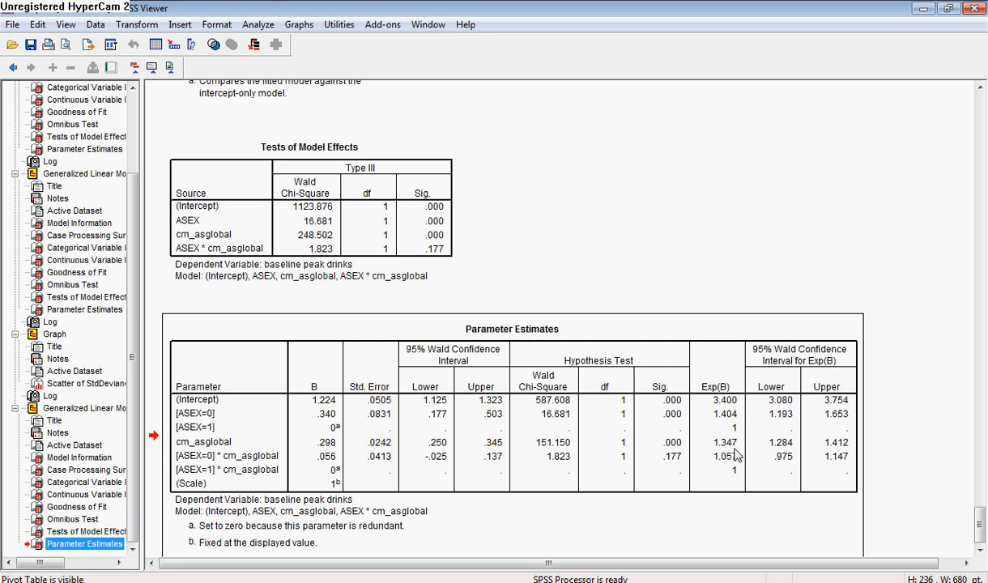
pyautogui.moveTo(732, 450)
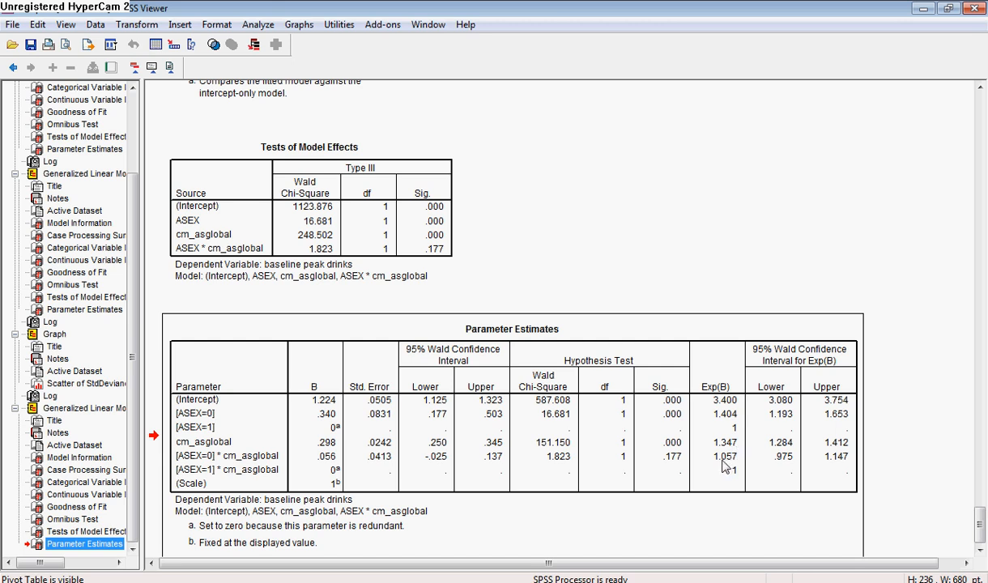
pyautogui.moveTo(718, 469)
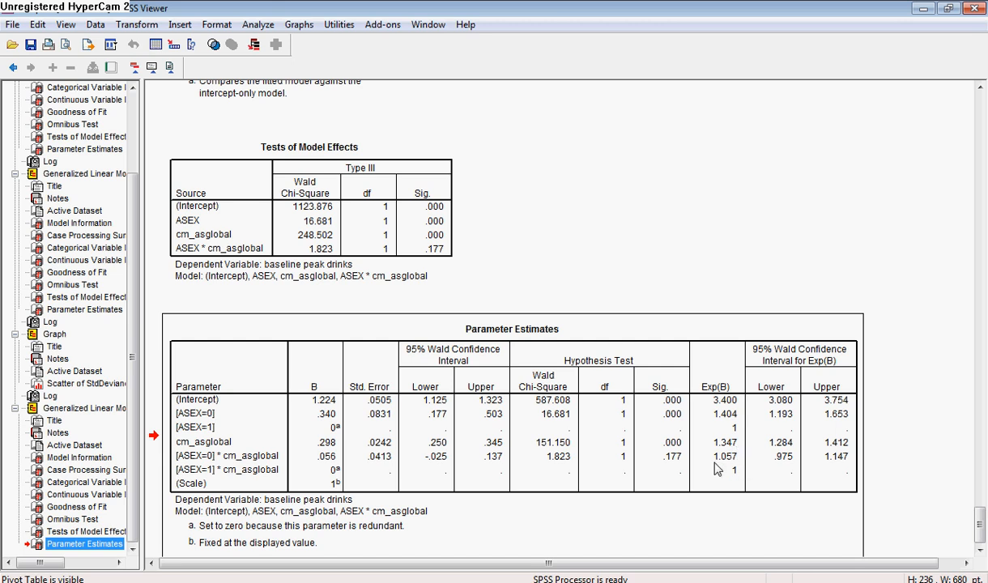
pyautogui.moveTo(947, 505)
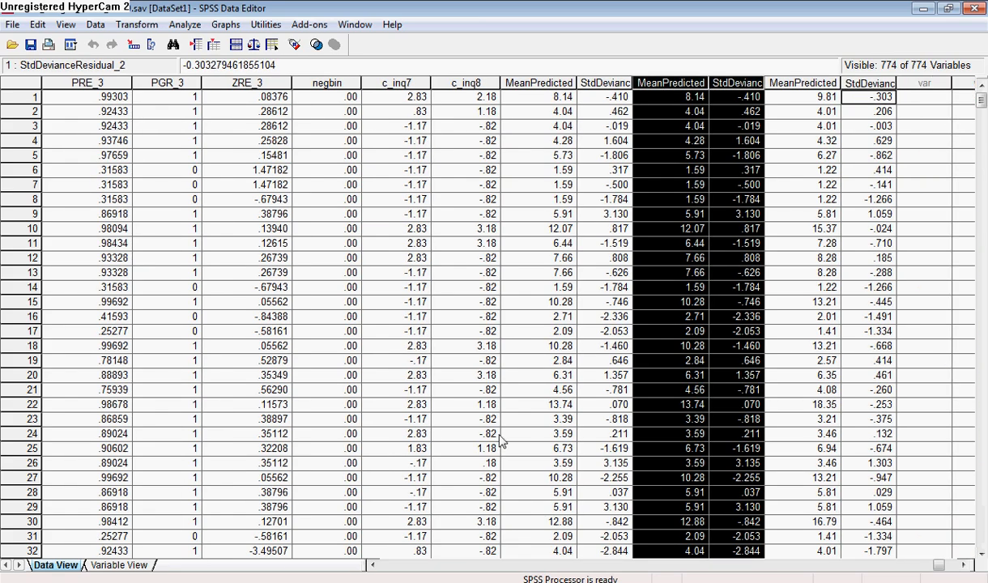
pyautogui.moveTo(803, 73)
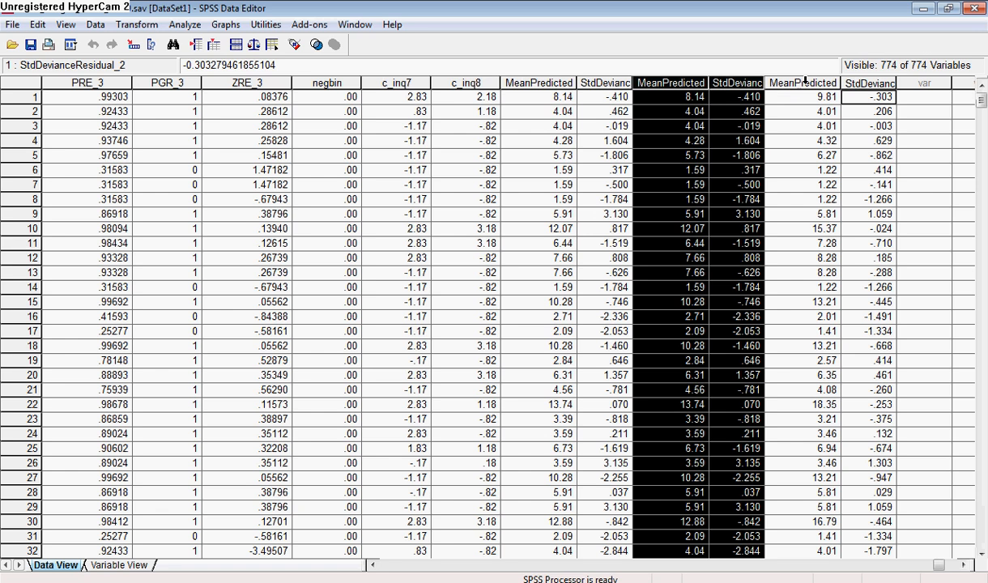
# - Inspect the MeanPredicted_2 and StdDevianceResidual_2 columns in the Data Editor
pyautogui.click(808, 97)
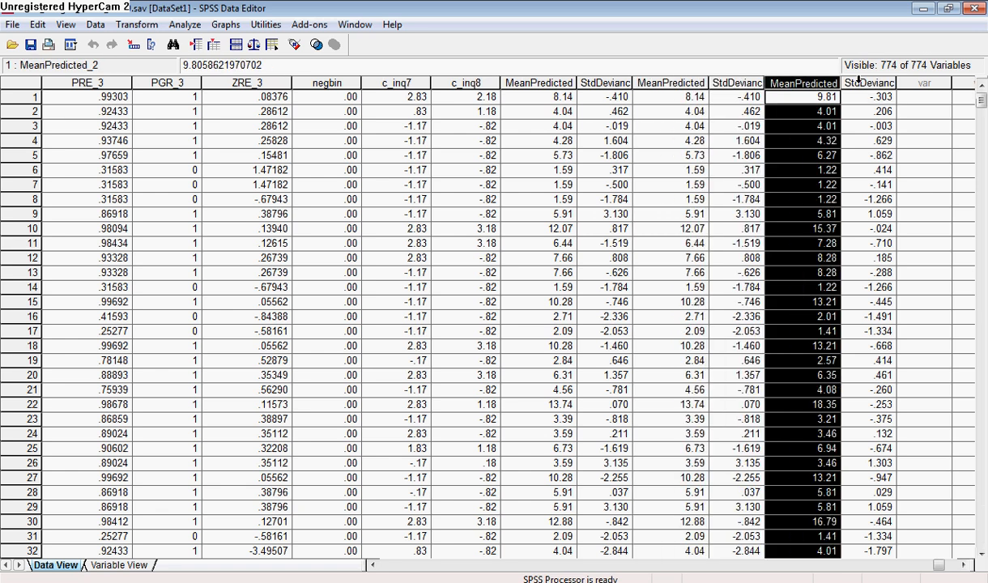
pyautogui.moveTo(868, 119)
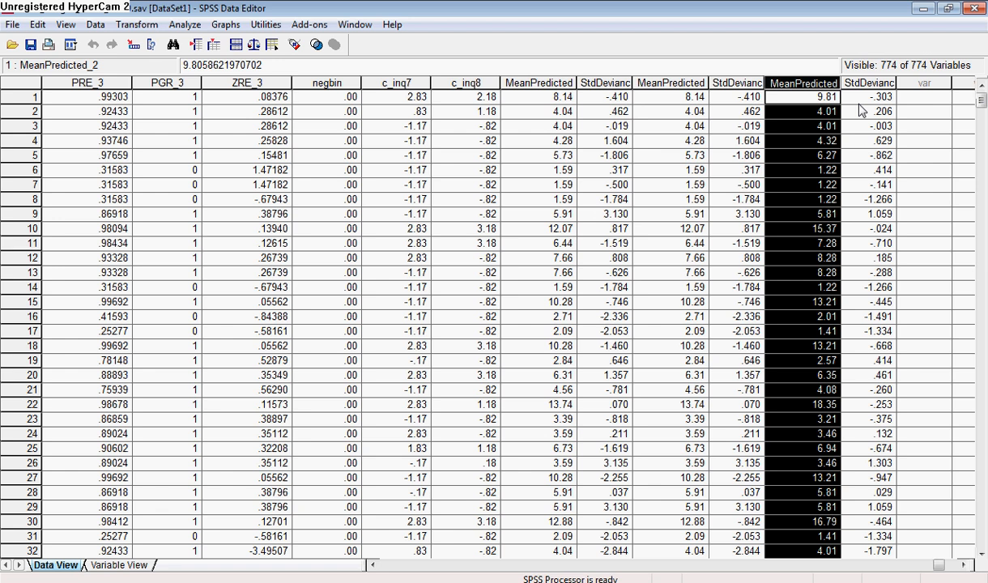
pyautogui.click(881, 104)
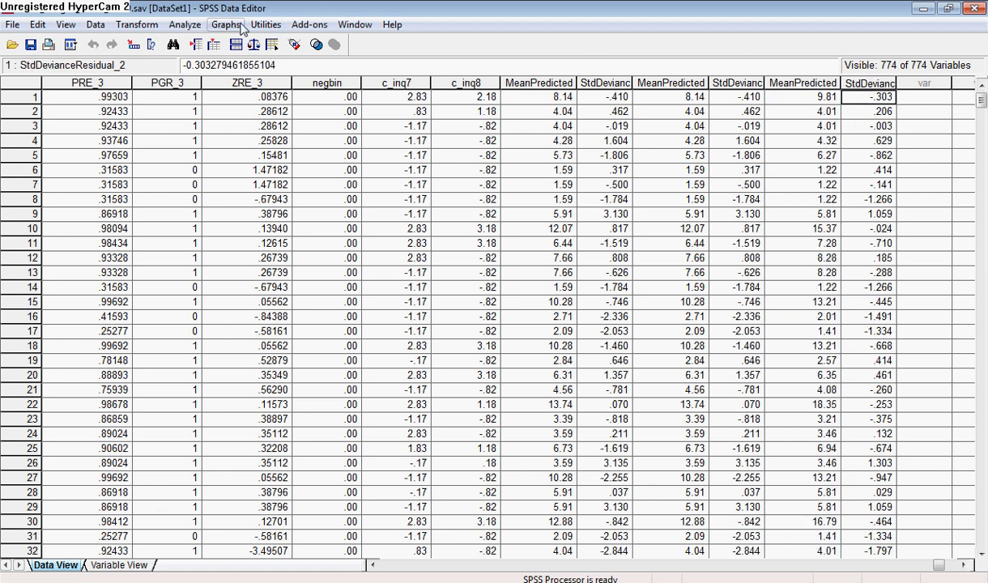
# - Define a Simple Scatter with predicted mean value on X and standardized deviance residual on Y
pyautogui.click(225, 24)
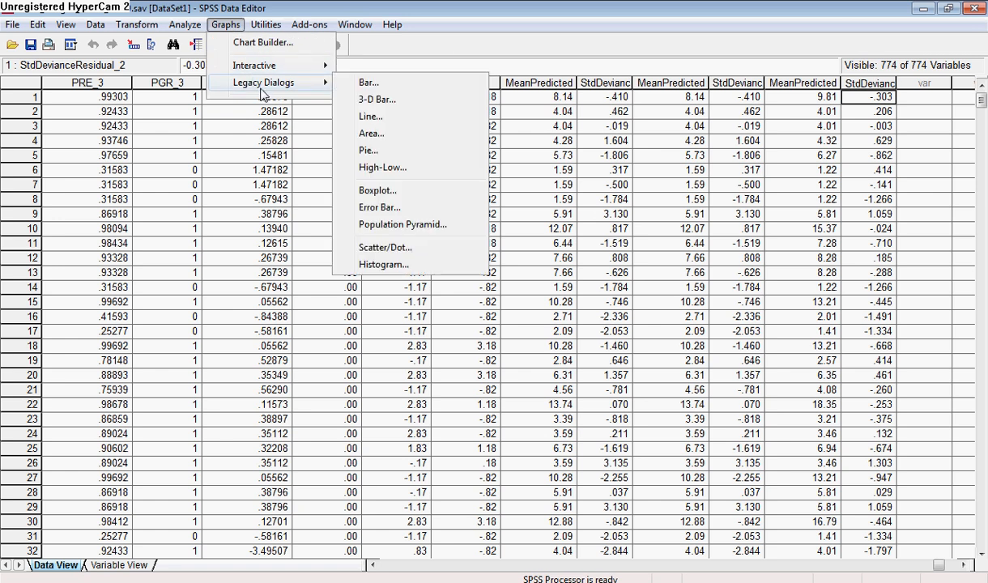
pyautogui.click(385, 246)
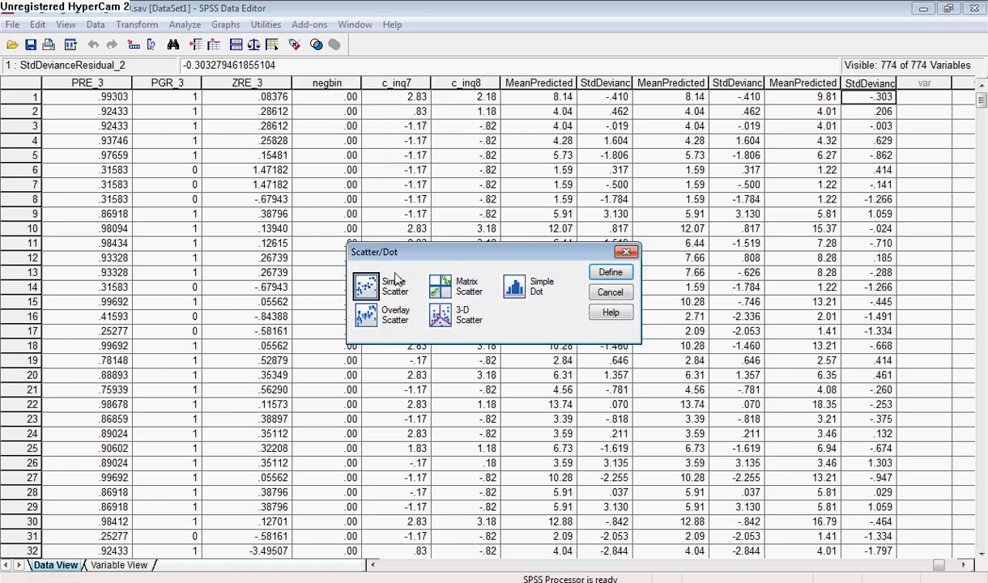
pyautogui.click(364, 285)
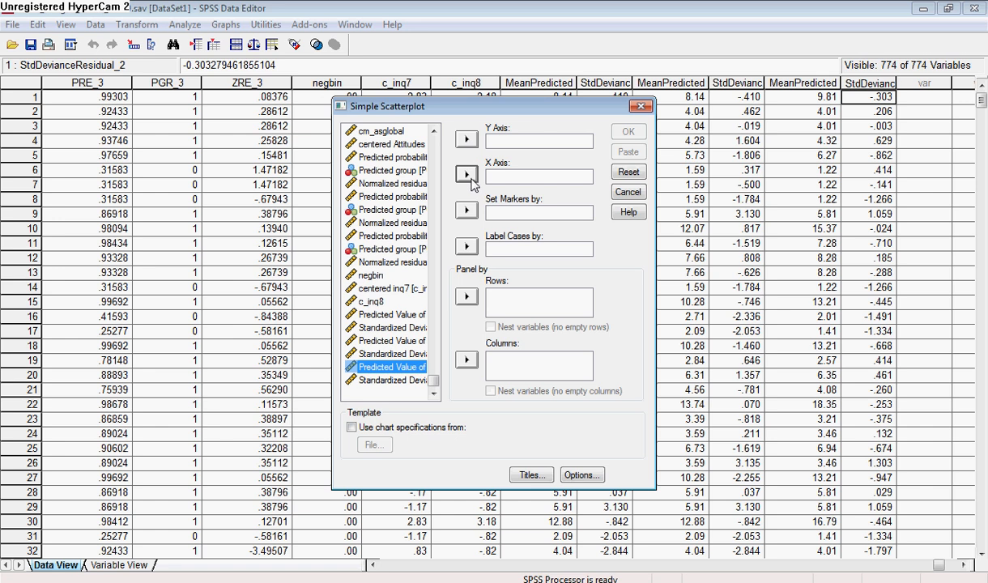
pyautogui.click(466, 175)
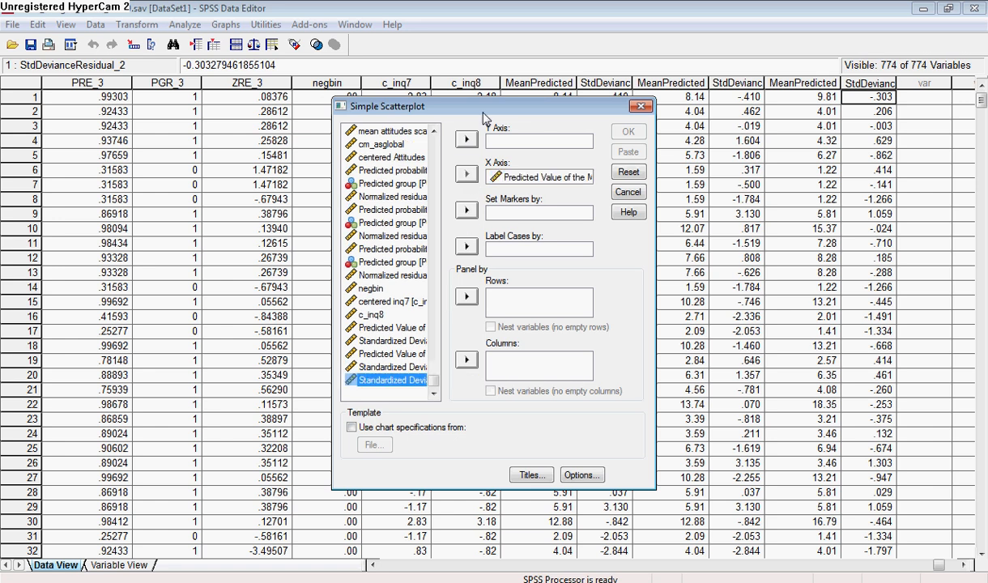
pyautogui.click(466, 139)
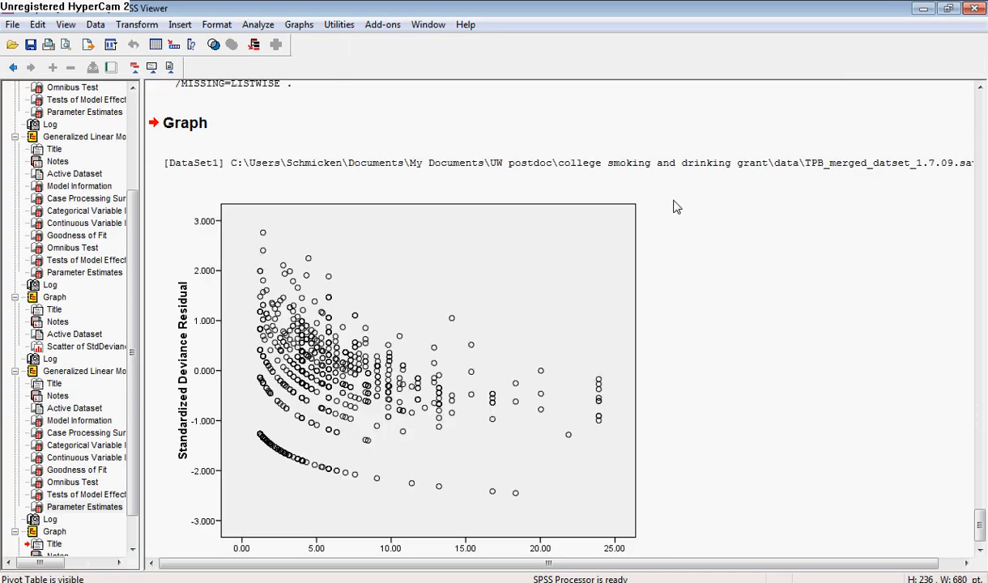
pyautogui.moveTo(356, 369)
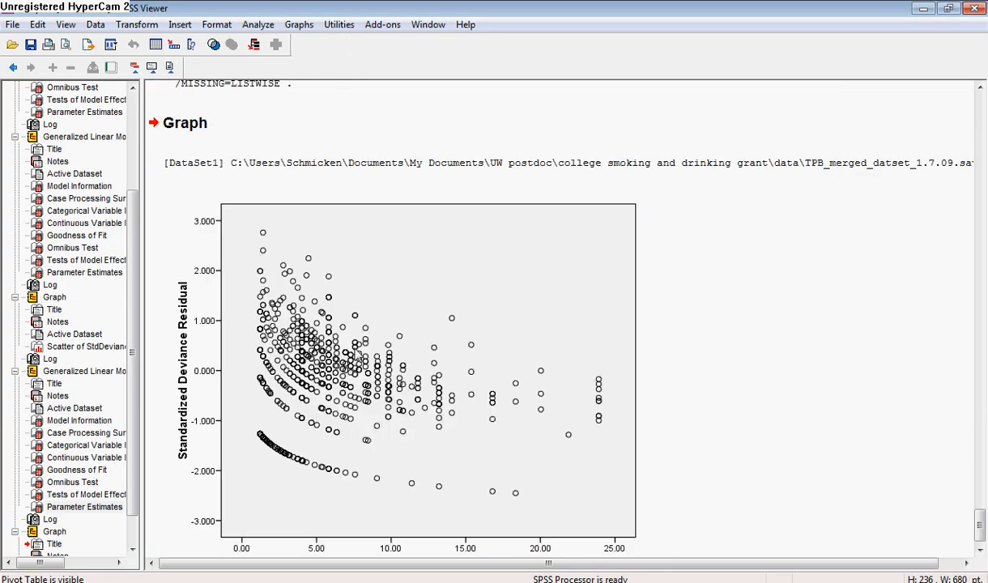
pyautogui.moveTo(254, 414)
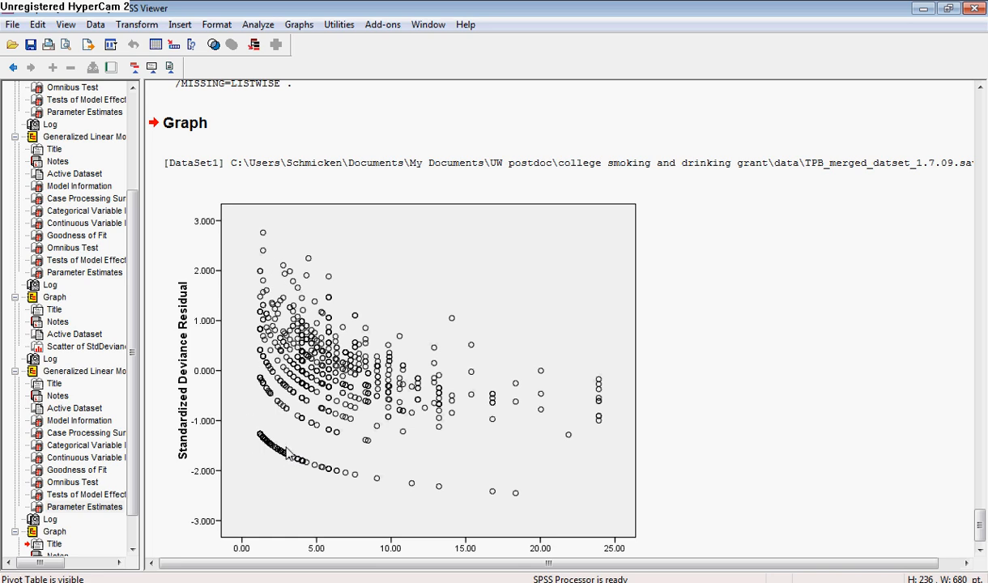
pyautogui.moveTo(217, 358)
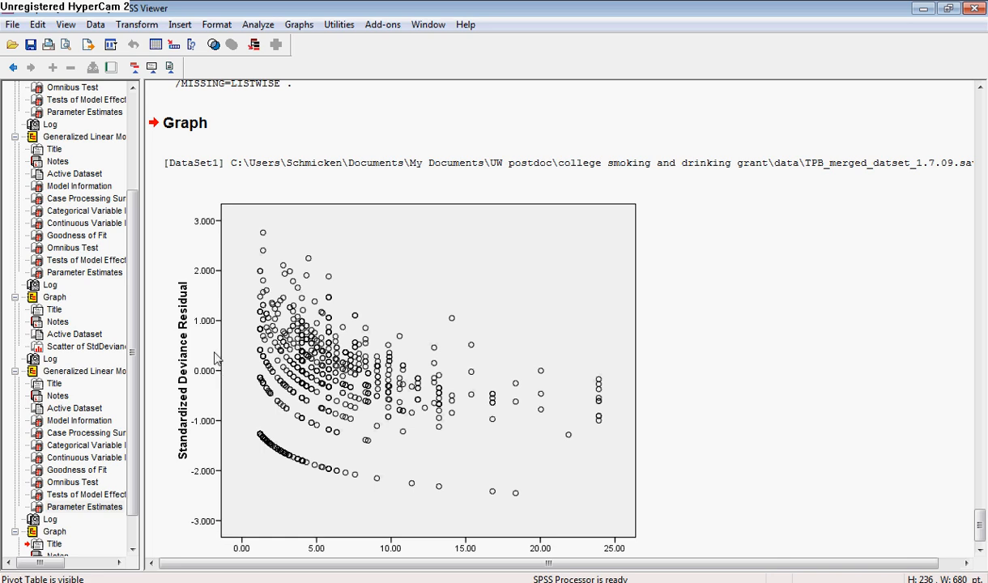
pyautogui.moveTo(246, 230)
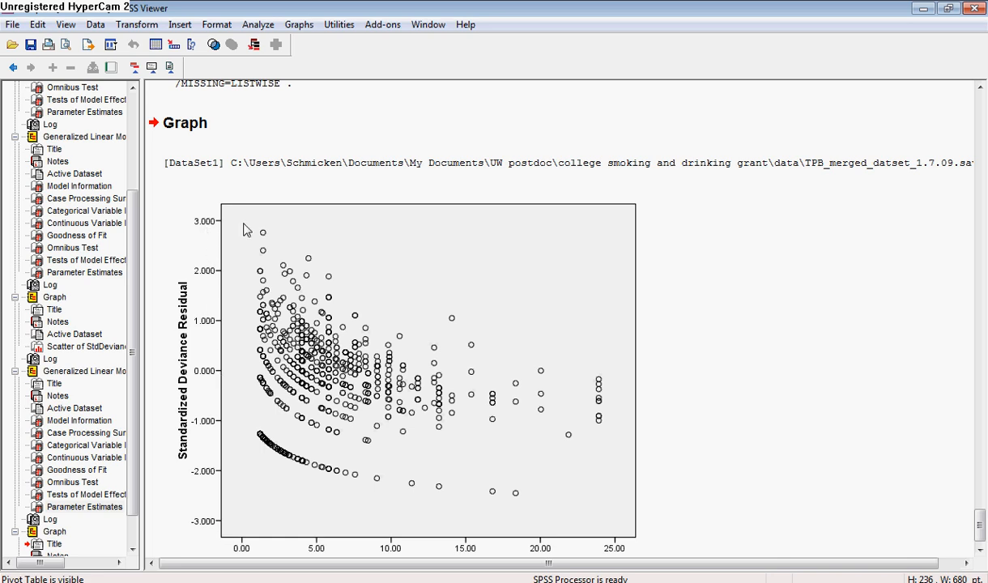
pyautogui.moveTo(233, 210)
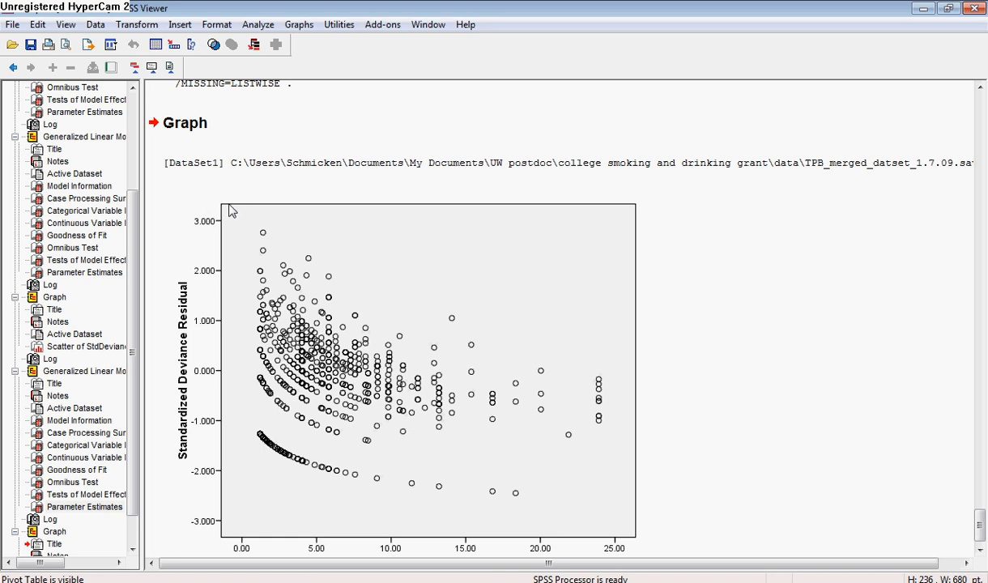
pyautogui.moveTo(244, 207)
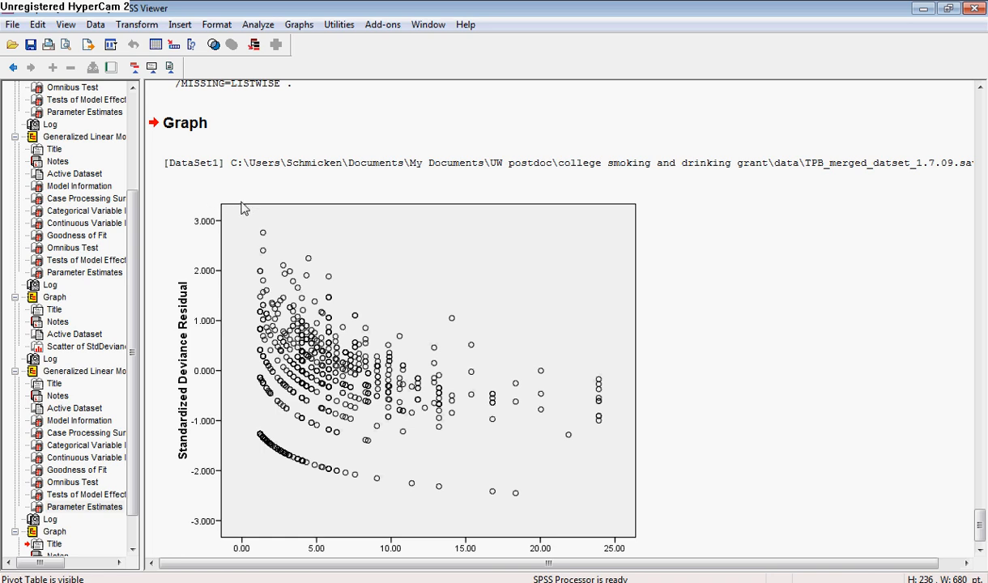
pyautogui.moveTo(279, 544)
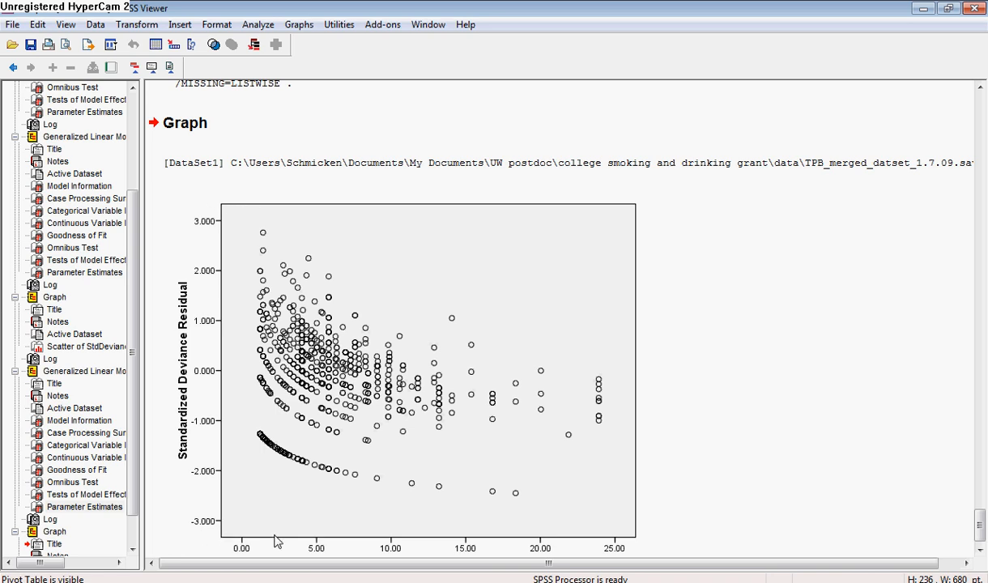
pyautogui.moveTo(251, 544)
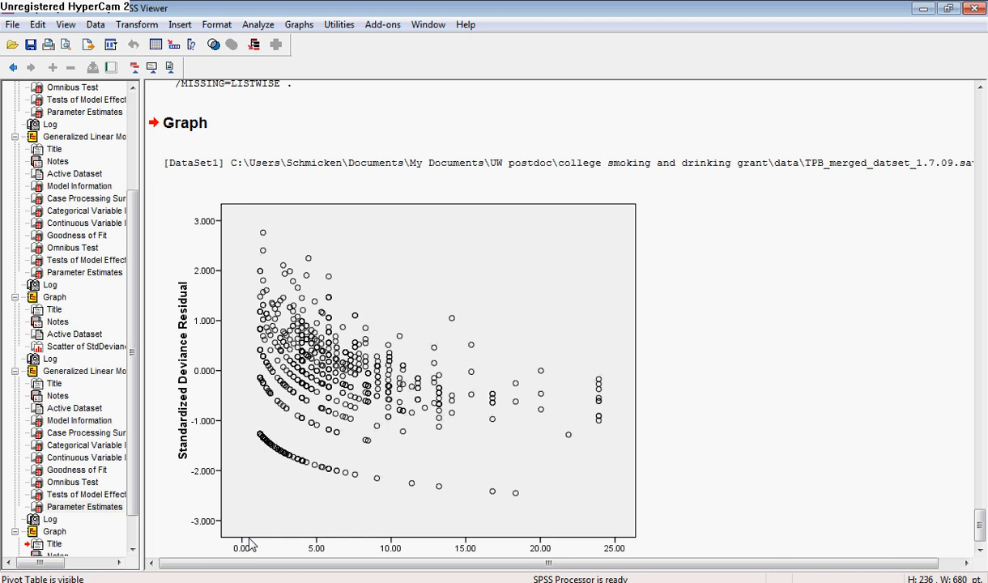
pyautogui.moveTo(303, 212)
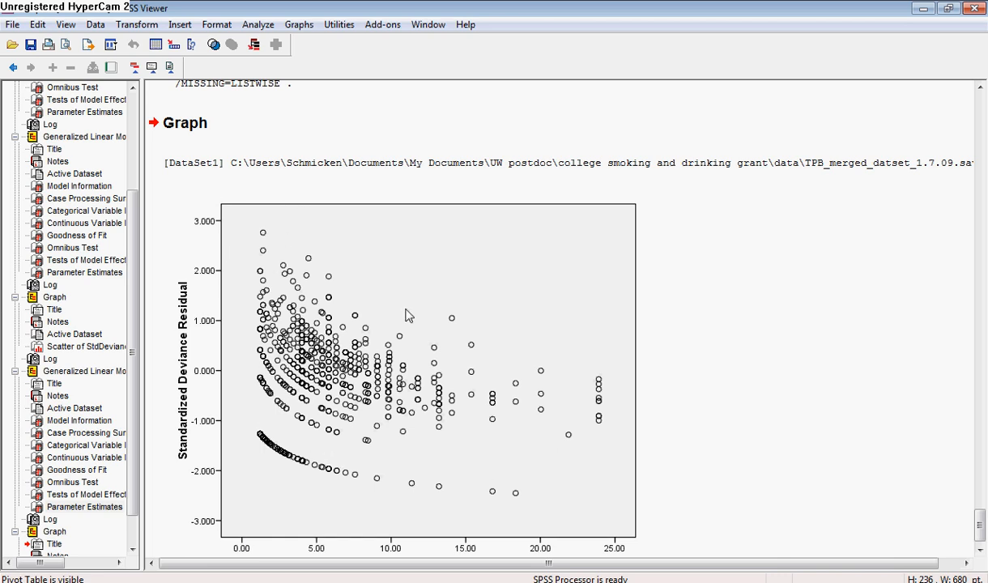
pyautogui.moveTo(575, 444)
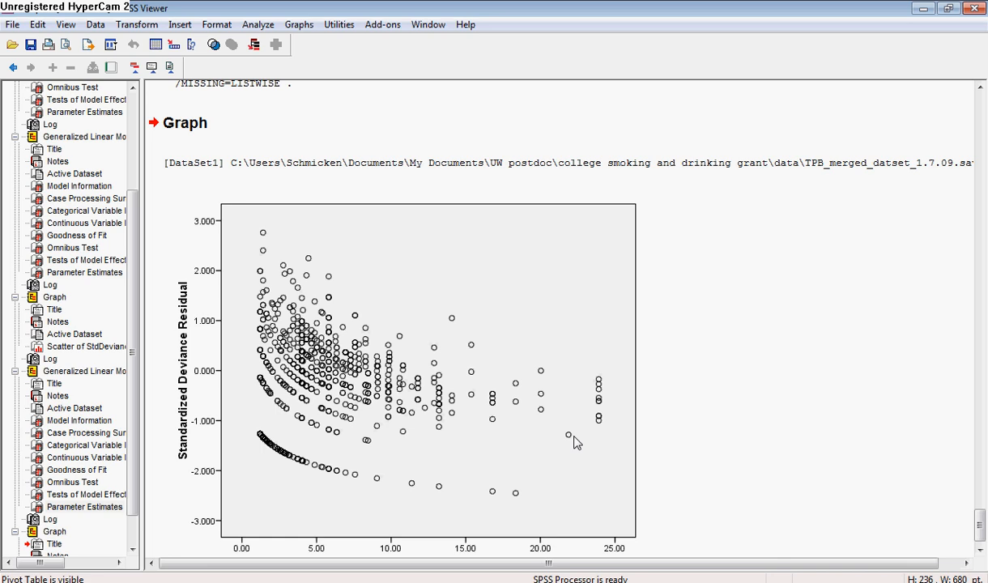
pyautogui.moveTo(256, 245)
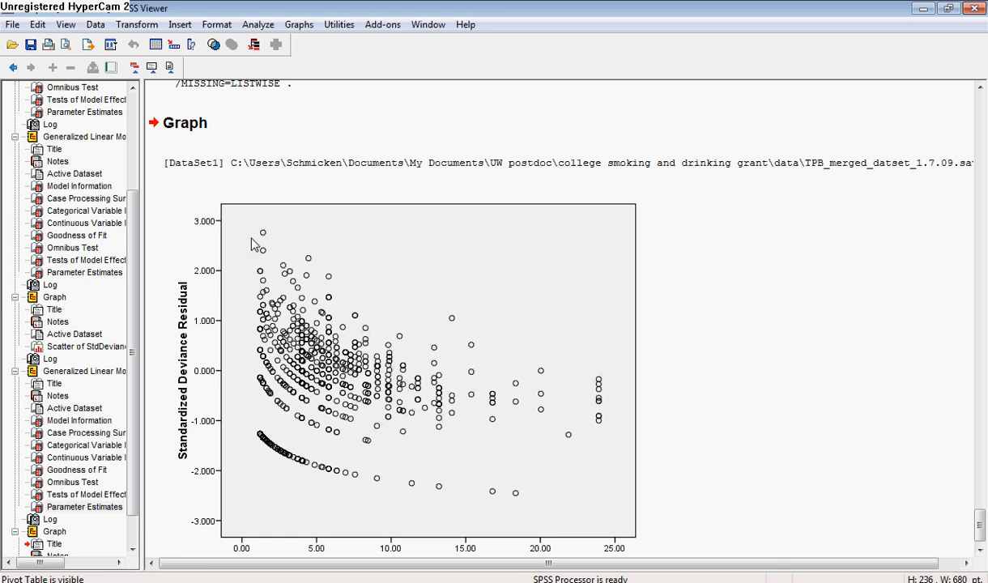
pyautogui.moveTo(259, 275)
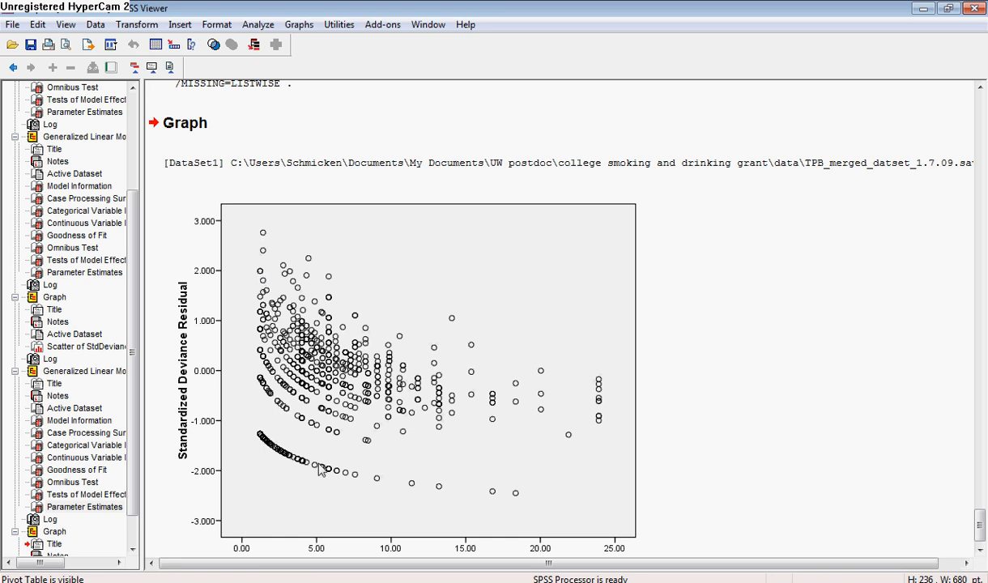
pyautogui.moveTo(321, 470)
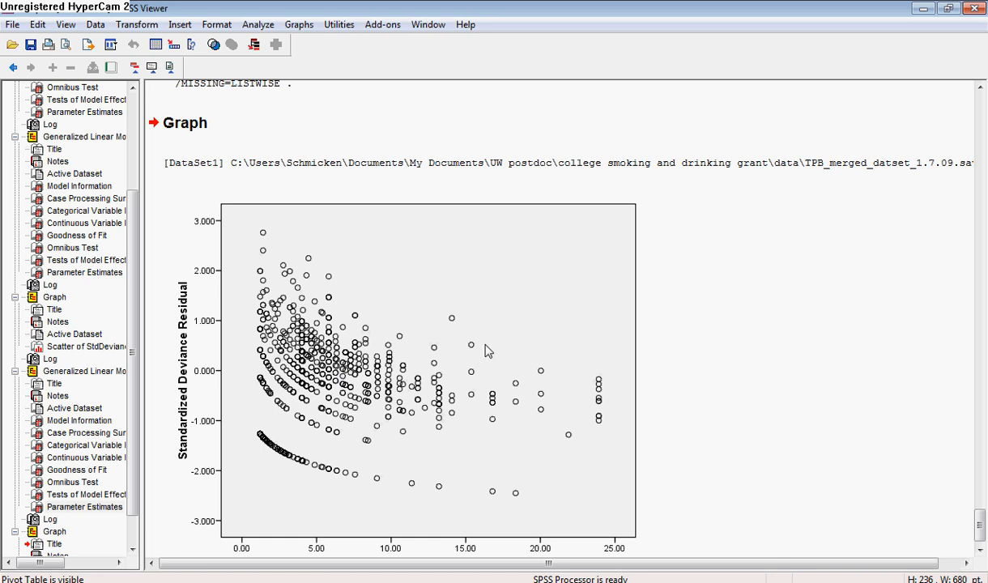
pyautogui.moveTo(591, 347)
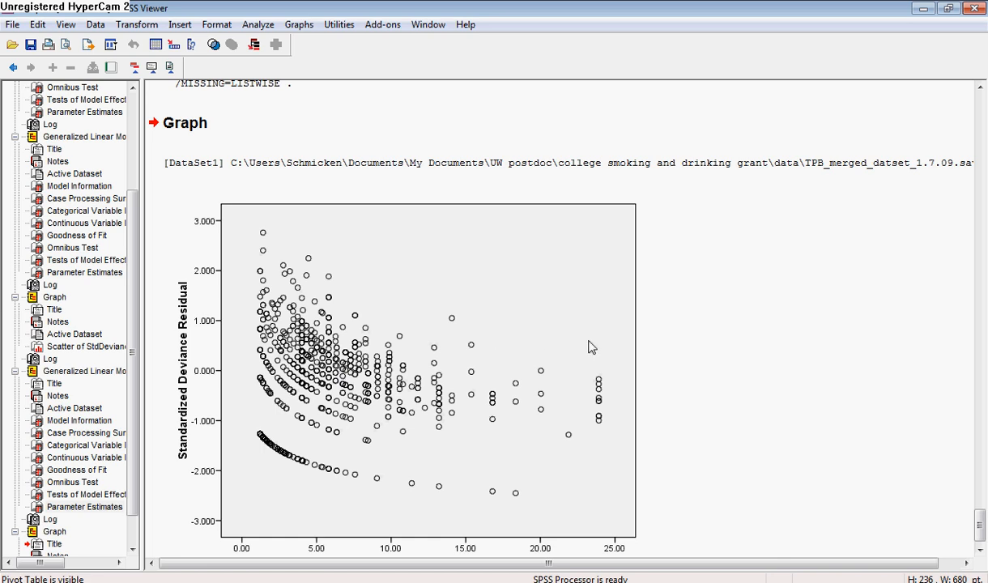